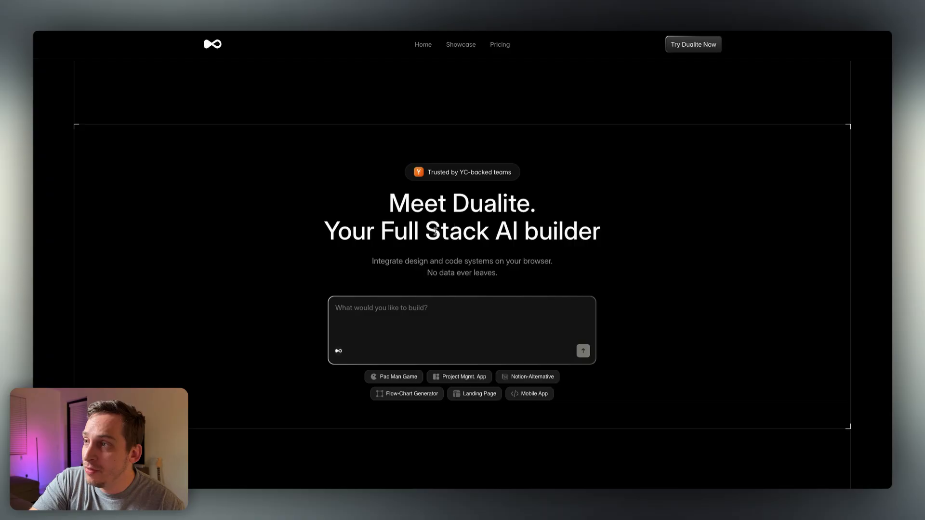
# Step: Browse the Showcase gallery filtered to SaaS projects to find the Instagram Clone App card
pyautogui.moveTo(393, 230); pyautogui.dragTo(595, 230)
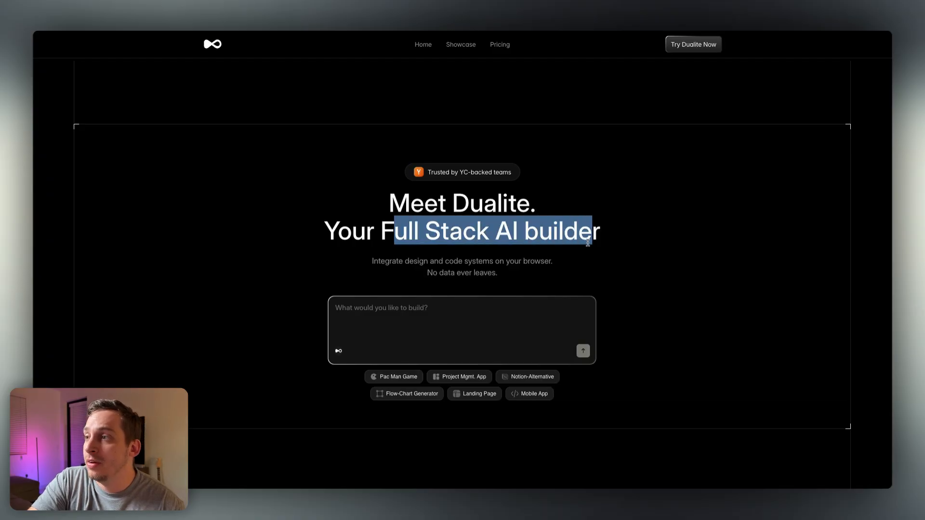
pyautogui.click(460, 45)
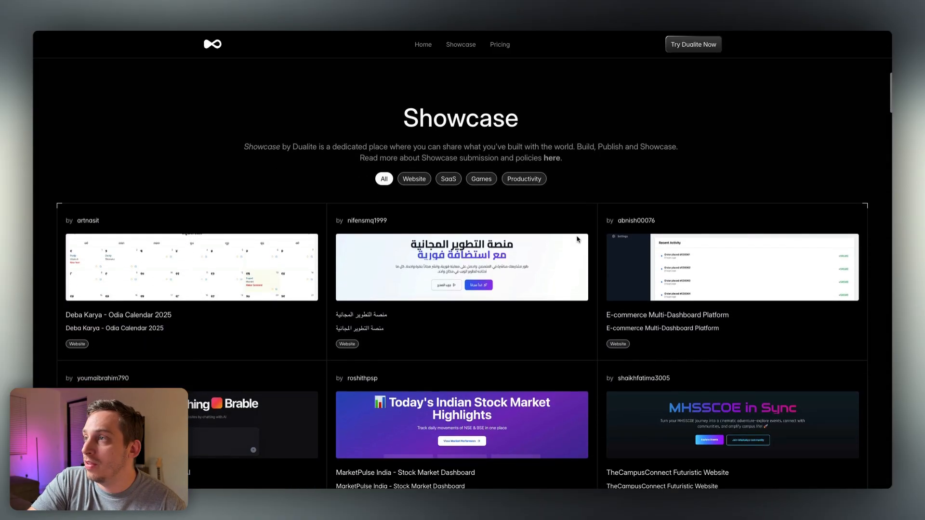
pyautogui.click(448, 146)
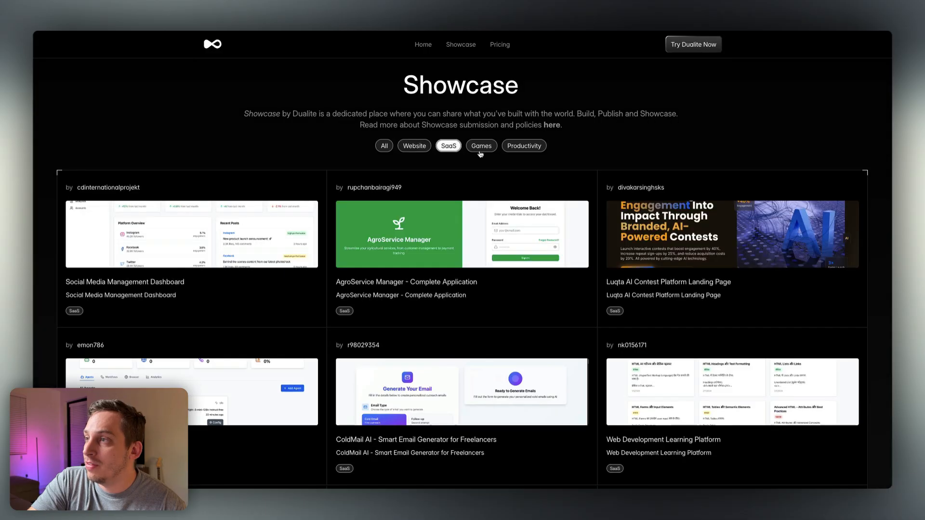
pyautogui.click(524, 146)
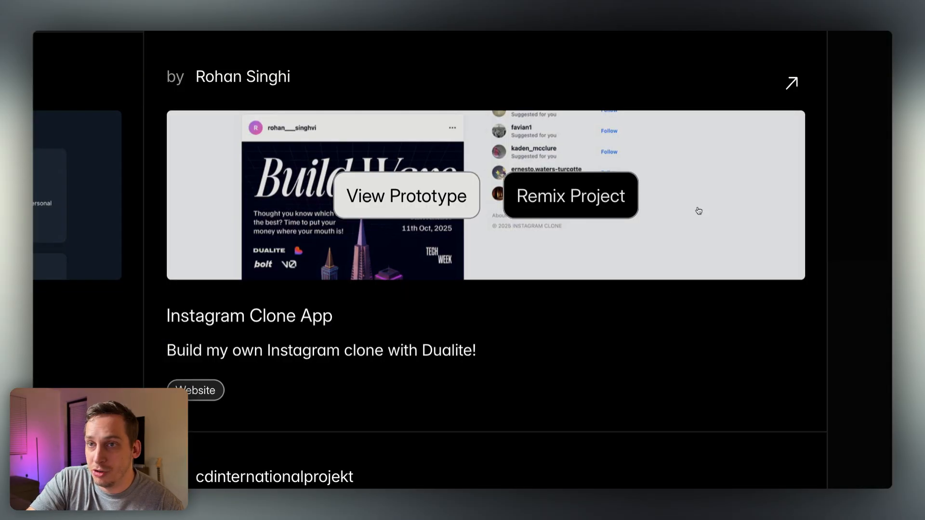
pyautogui.moveTo(556, 195)
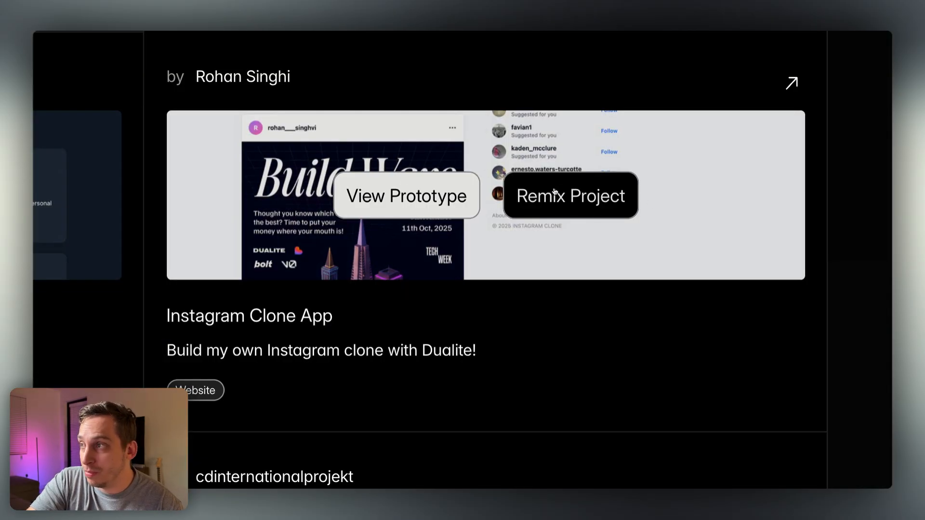
# Step: Remix the Instagram Clone App into the builder start page with React + Tailwind and TypeScript
pyautogui.click(571, 195)
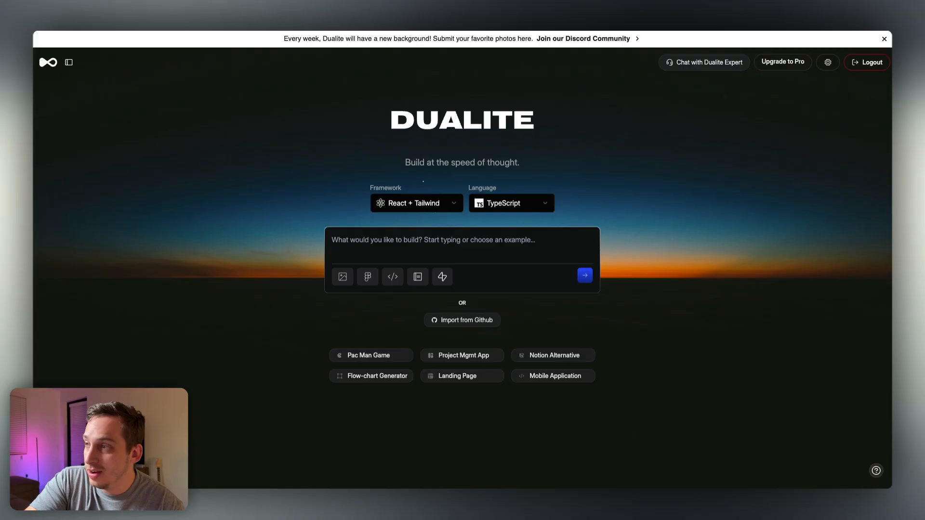
pyautogui.moveTo(587, 116)
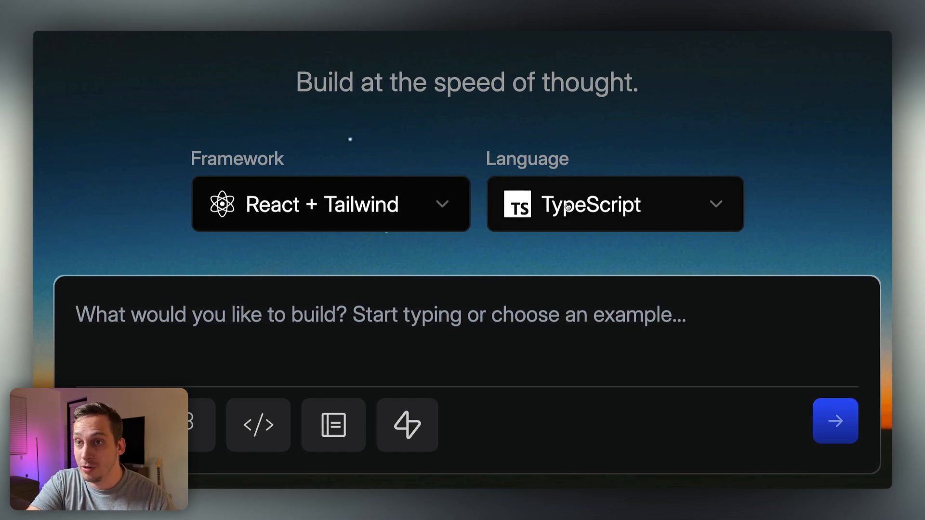
pyautogui.scroll(-3)
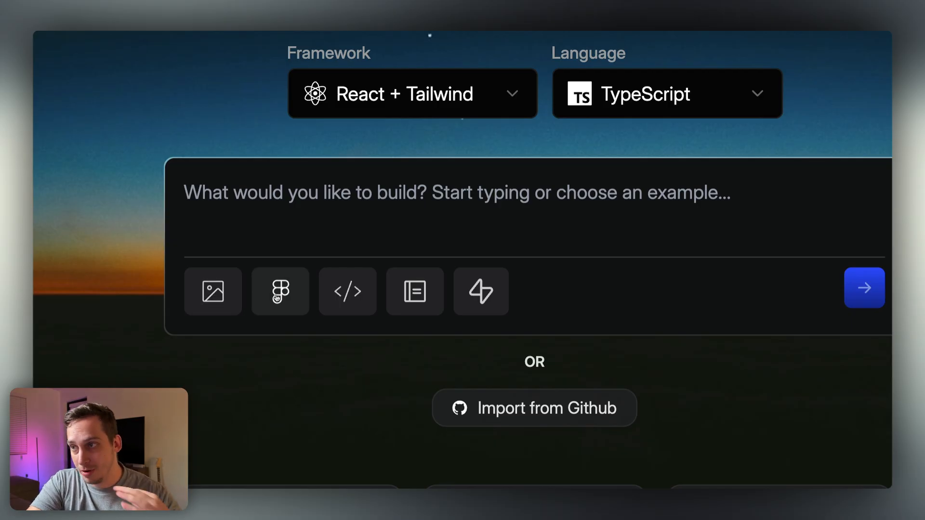
pyautogui.moveTo(338, 288)
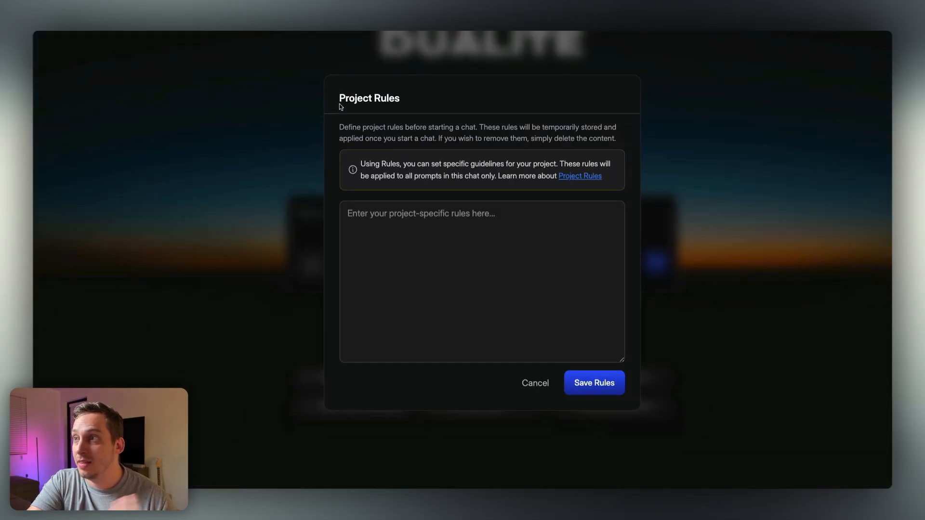
pyautogui.moveTo(394, 139)
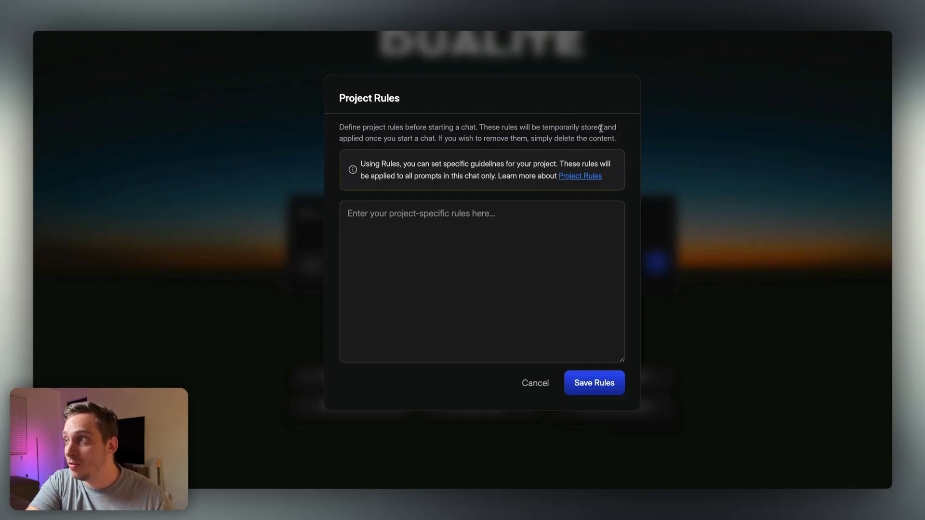
pyautogui.moveTo(434, 148)
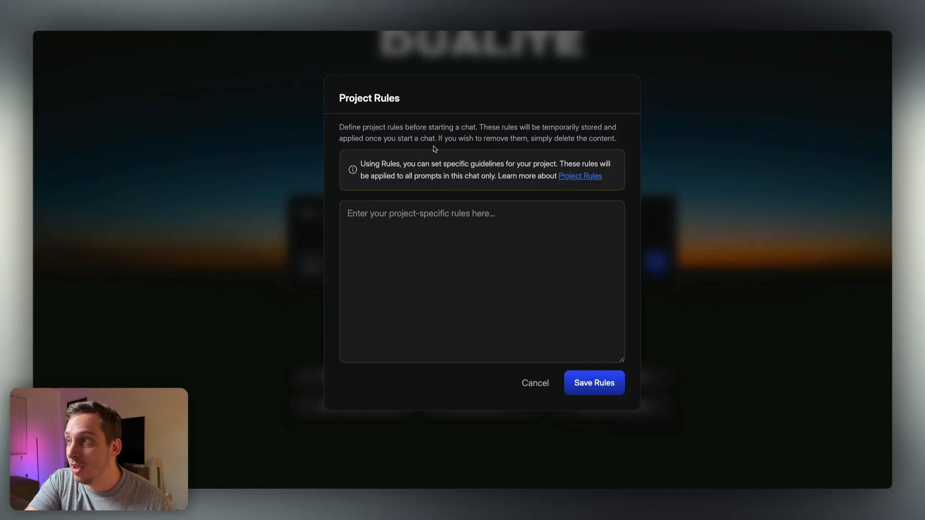
pyautogui.click(535, 383)
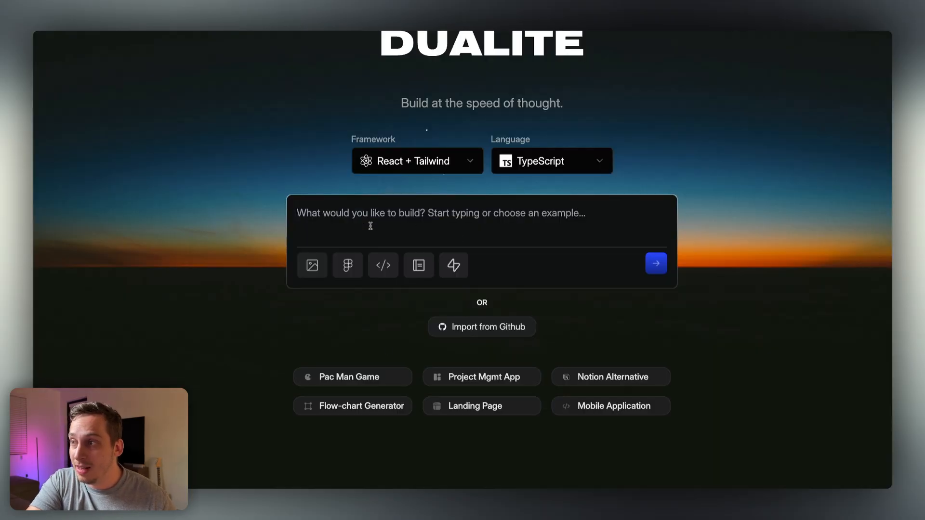
pyautogui.moveTo(383, 232)
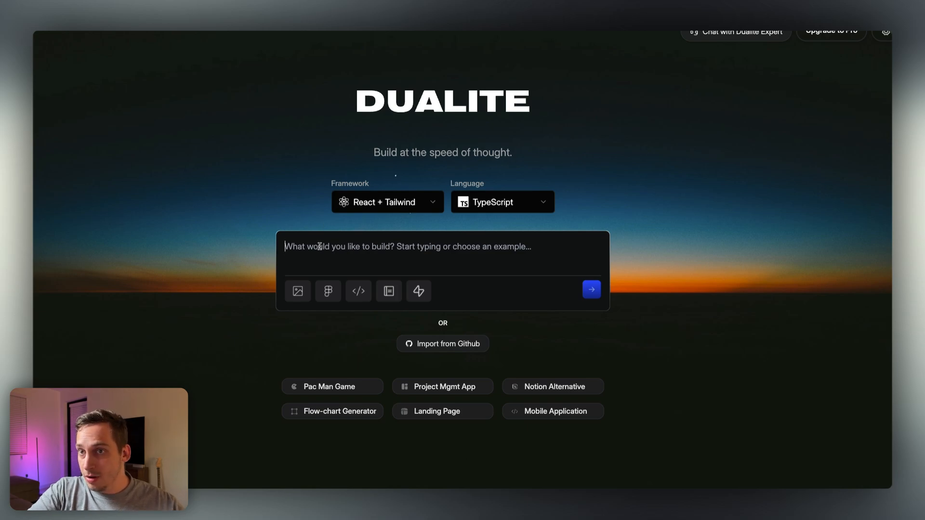
# Step: Enter the prompt 'Build me a basic Instagram clone. Integrate Login and Sign-up thru Supabase...'
pyautogui.write('Build me a basic Instagram clone. Integrate Login and Sign-up thru Supabase. Also allow users the ability to upload pictures and see it in their own profile section')
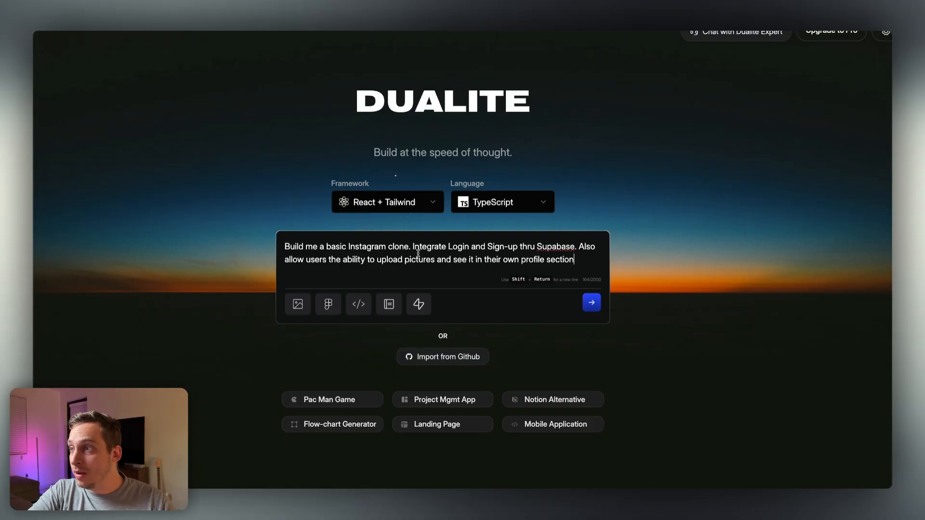
pyautogui.moveTo(530, 258)
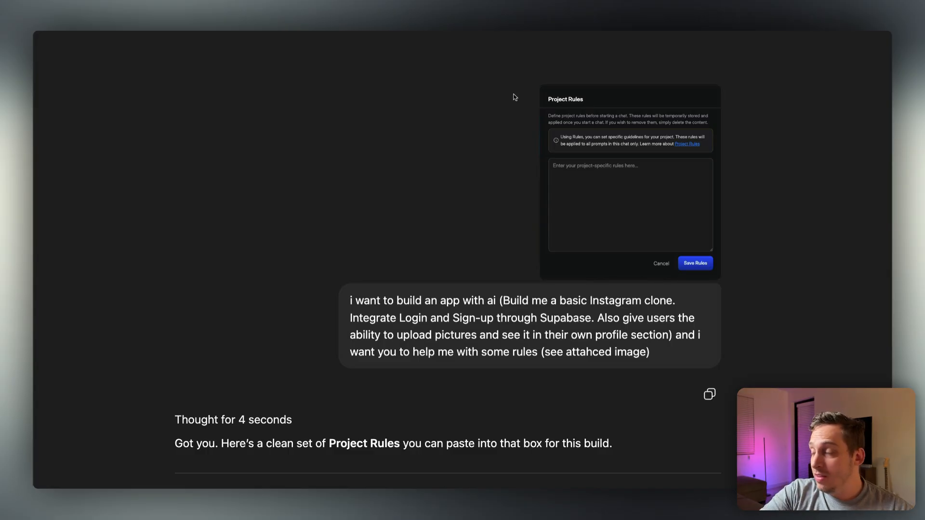
pyautogui.moveTo(584, 235)
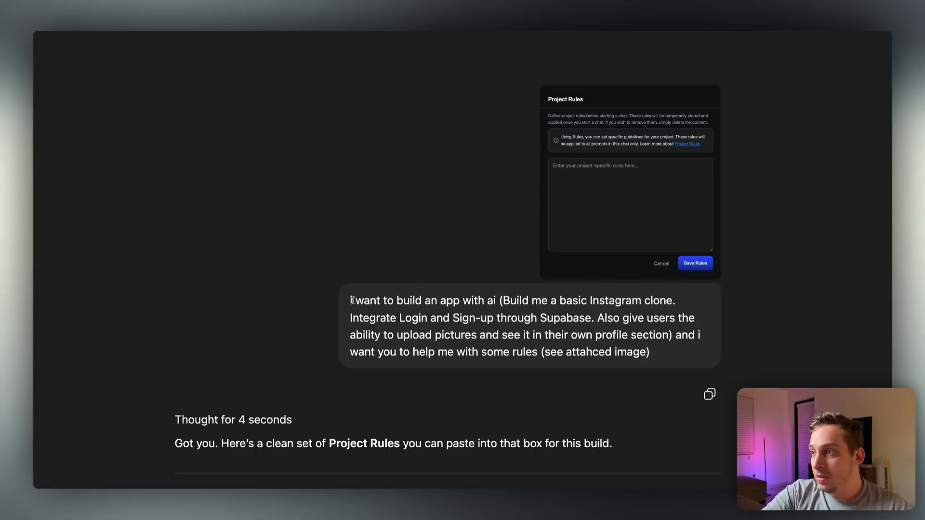
pyautogui.moveTo(680, 333)
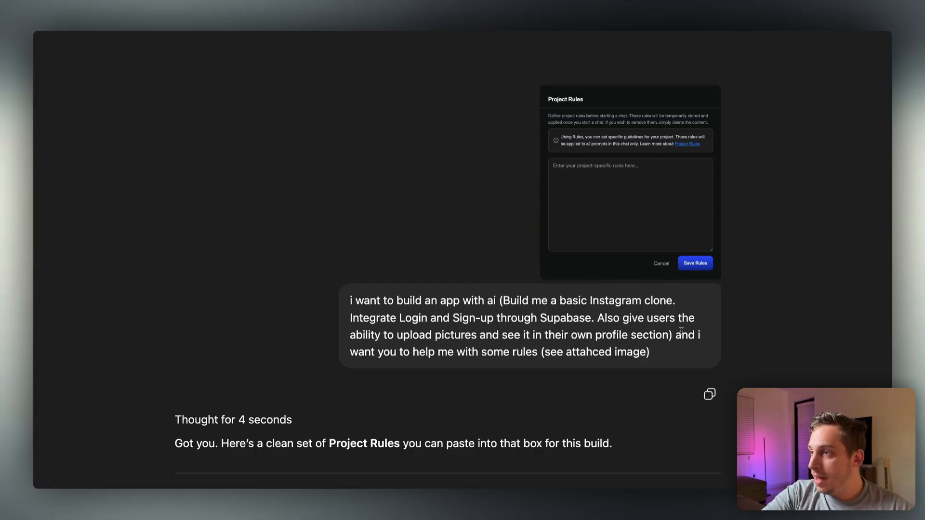
pyautogui.moveTo(626, 174)
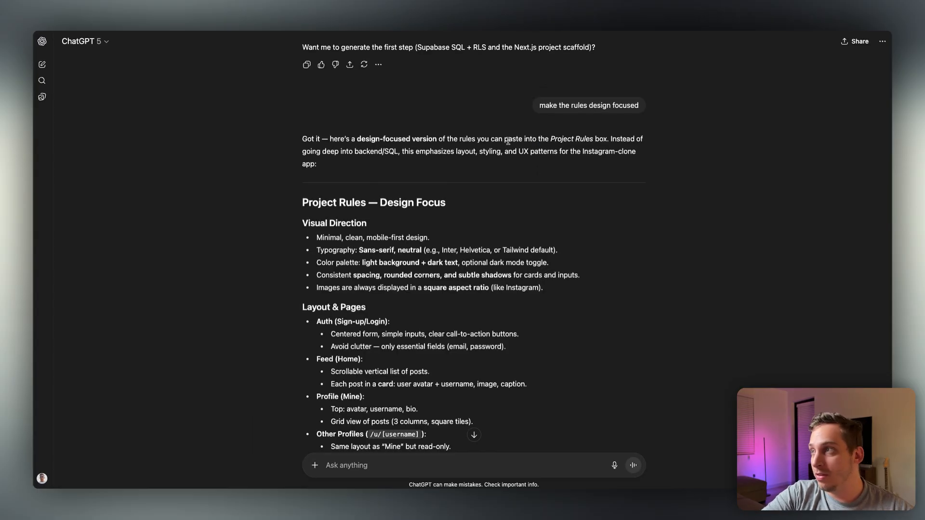
# Step: Select the Visual Direction, UX Principles and Consistency rule bullets from the ChatGPT reply for copying
pyautogui.scroll(-3)
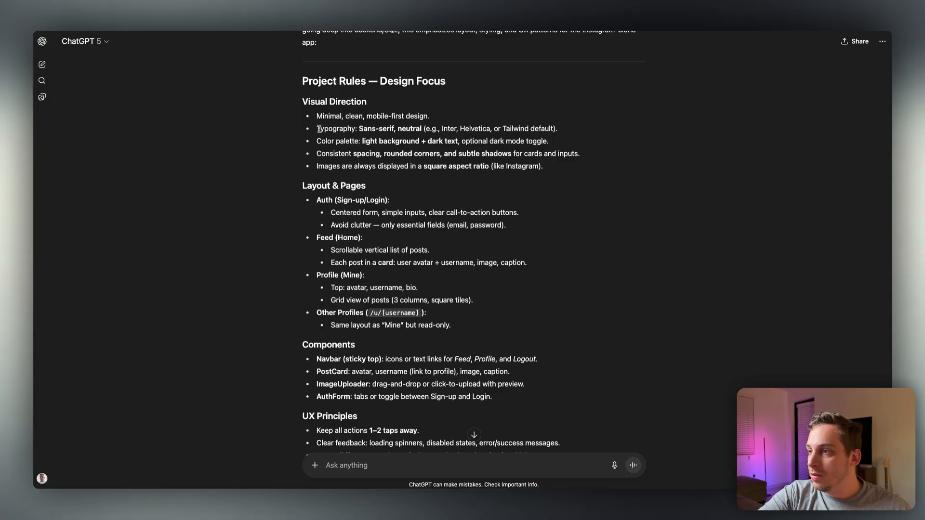
pyautogui.scroll(-3)
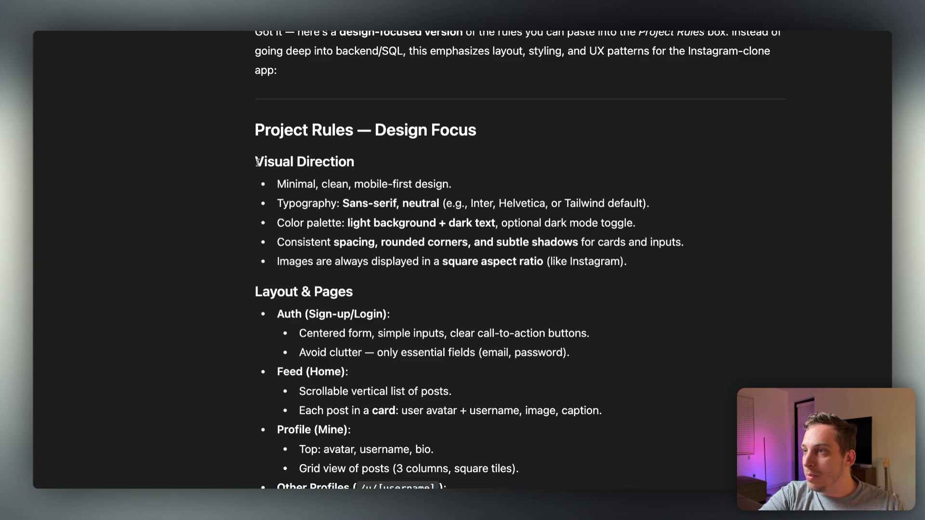
pyautogui.moveTo(254, 161); pyautogui.dragTo(653, 259)
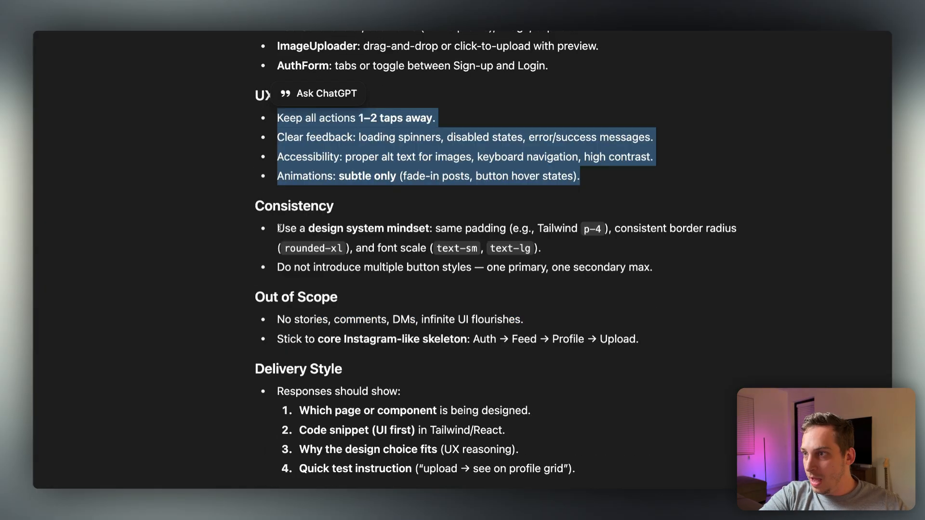
pyautogui.moveTo(277, 227); pyautogui.dragTo(620, 267)
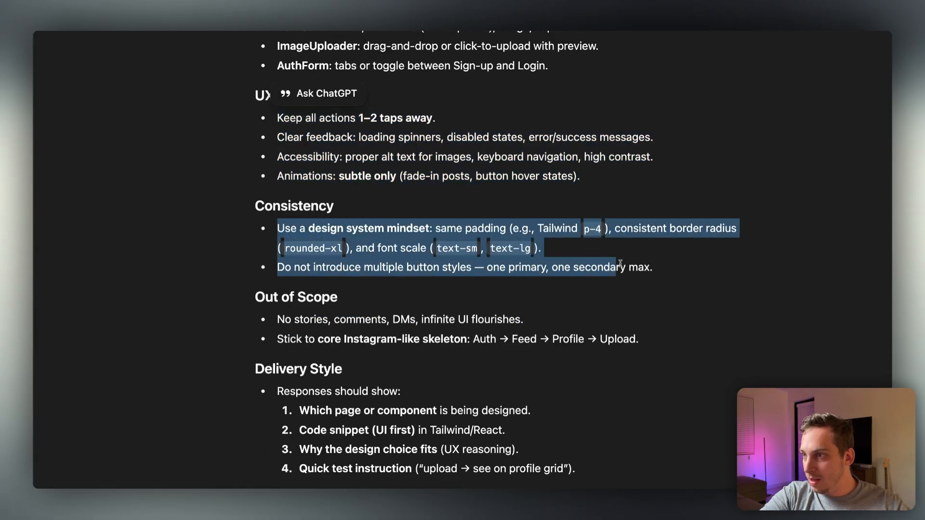
pyautogui.moveTo(620, 266); pyautogui.dragTo(669, 343)
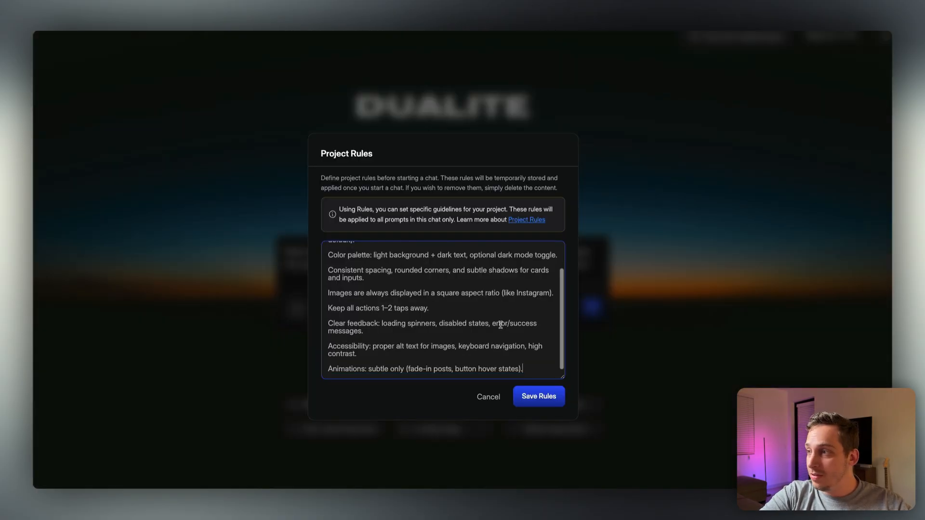
# Step: Review the pasted design rules in the Project Rules dialog before saving
pyautogui.scroll(-3)
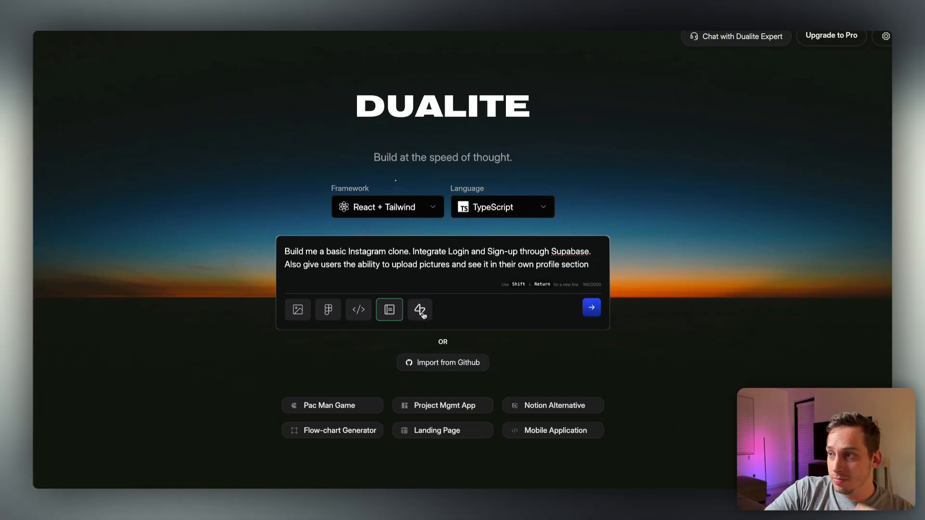
# Step: Sign in to Supabase, authorize Dualite for the Lovable organisation and select the Dualite project
pyautogui.click(420, 309)
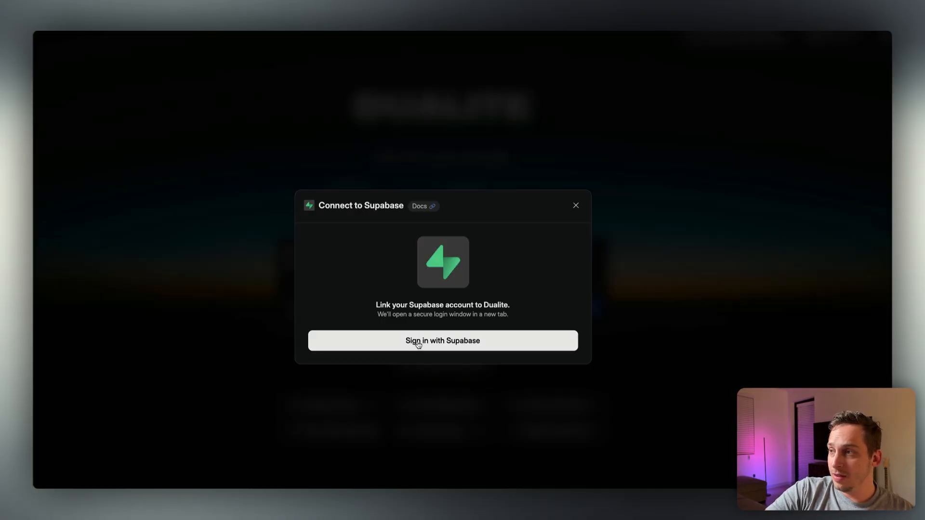
pyautogui.click(443, 341)
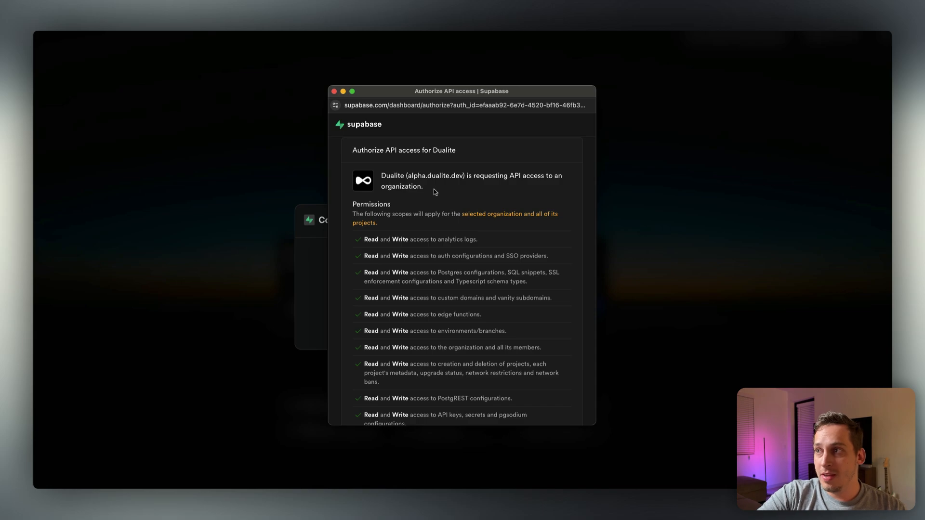
pyautogui.scroll(-3)
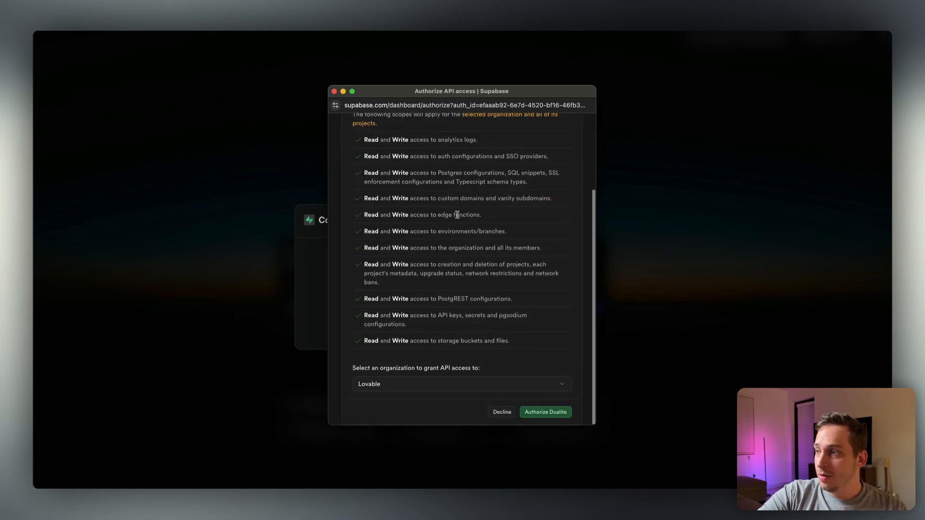
pyautogui.click(545, 412)
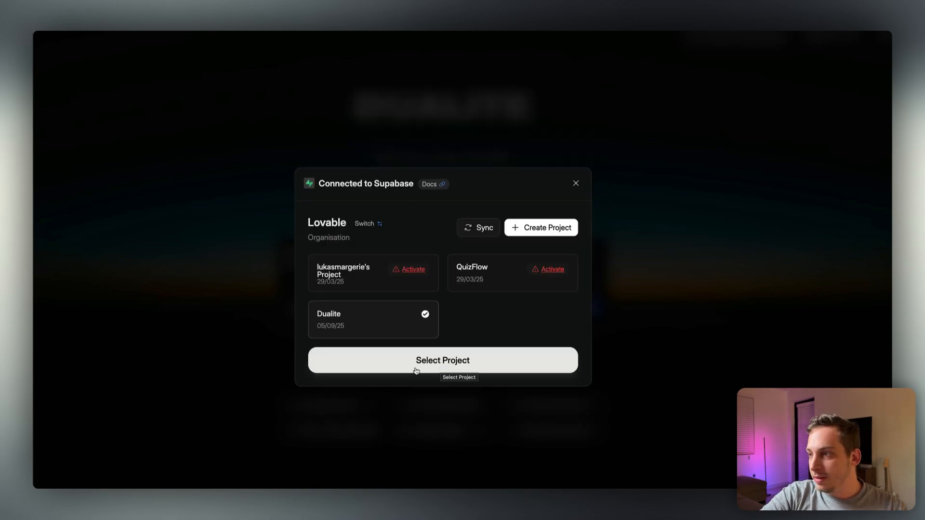
pyautogui.click(441, 360)
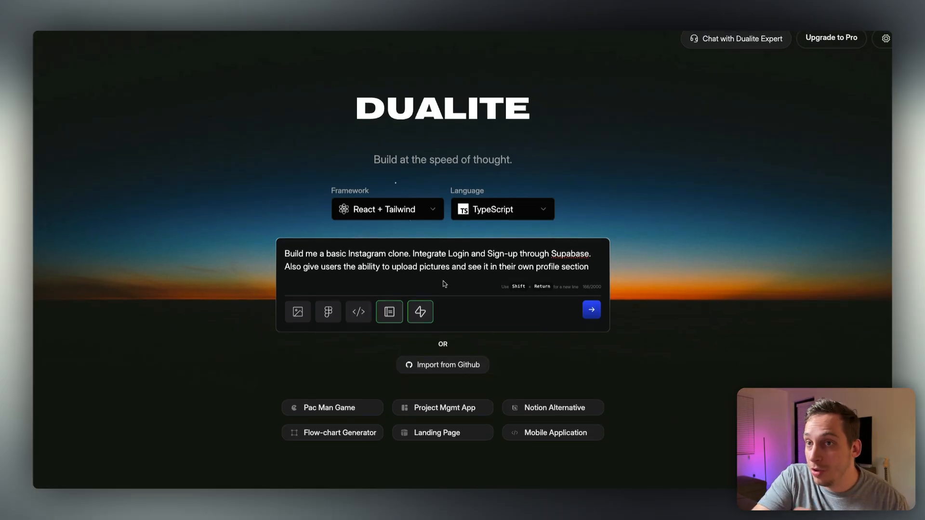
# Step: Keep React + Tailwind with TypeScript and submit the Instagram clone build request
pyautogui.click(358, 312)
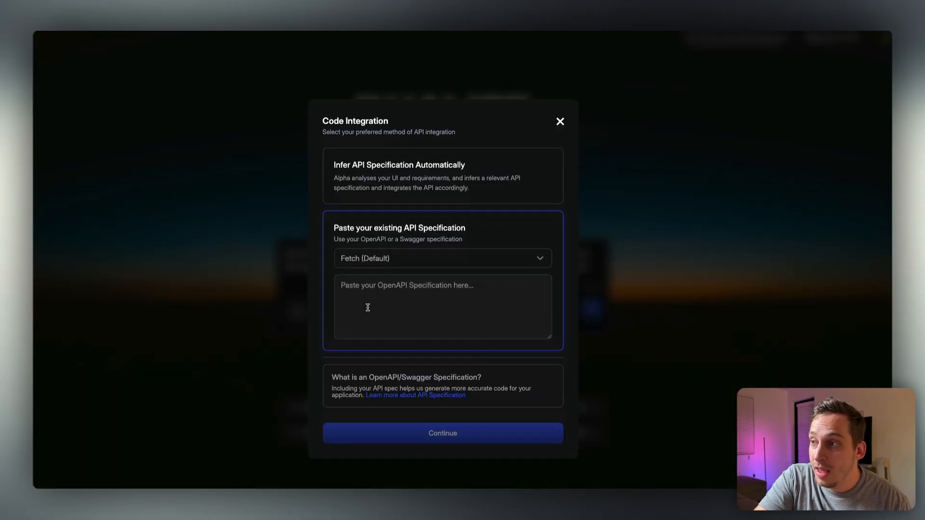
pyautogui.moveTo(397, 224)
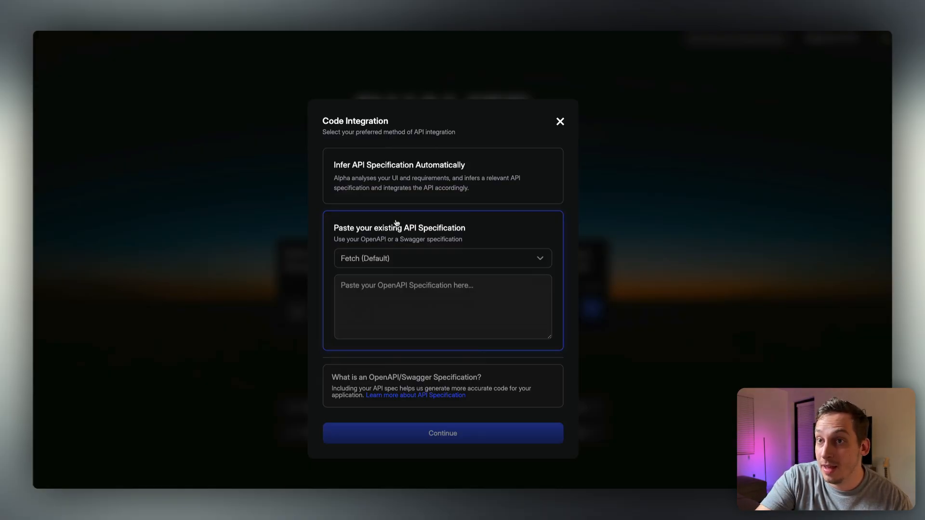
pyautogui.click(559, 121)
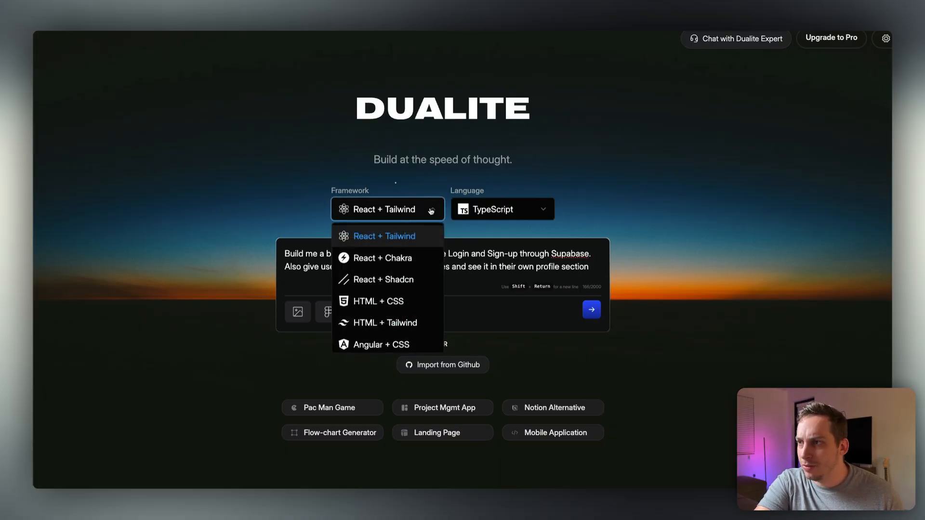
pyautogui.click(385, 236)
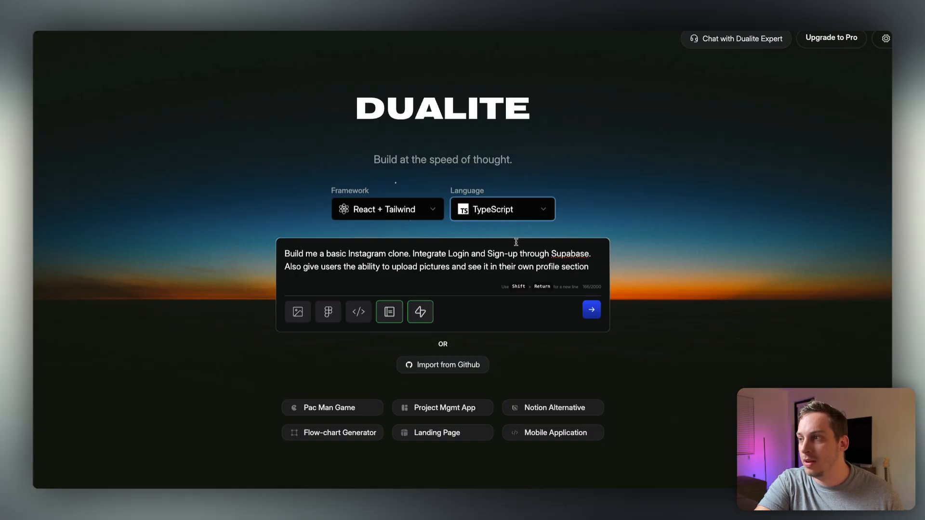
pyautogui.moveTo(576, 299)
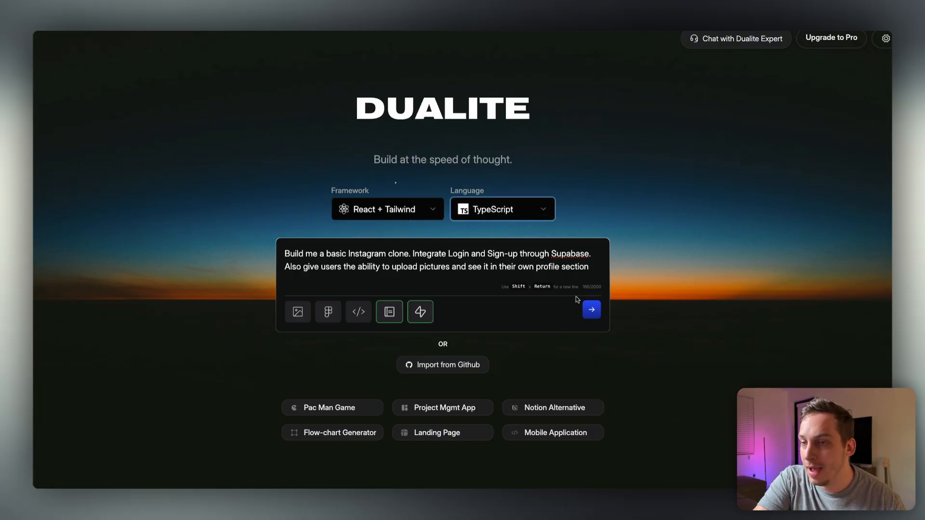
pyautogui.click(592, 309)
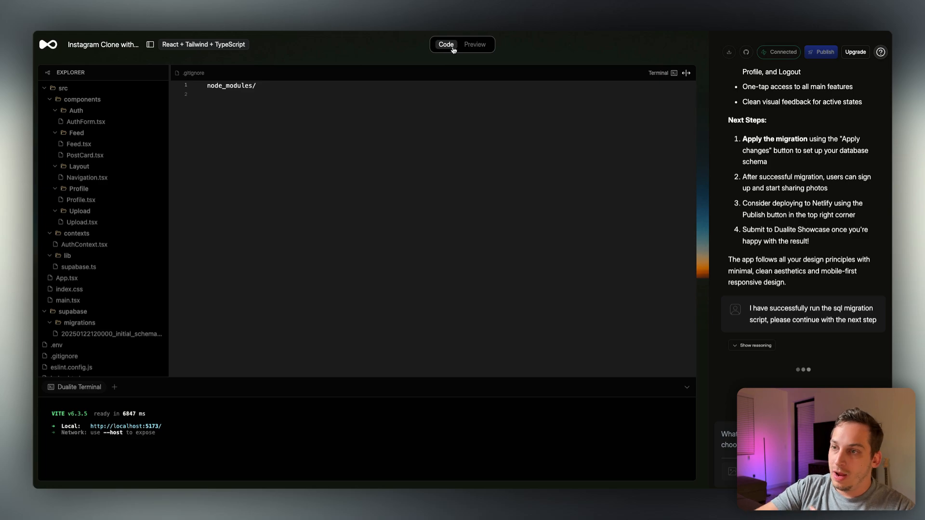
# Step: Collapse the components and src folders and expand the supabase migrations folder in the Explorer
pyautogui.click(83, 99)
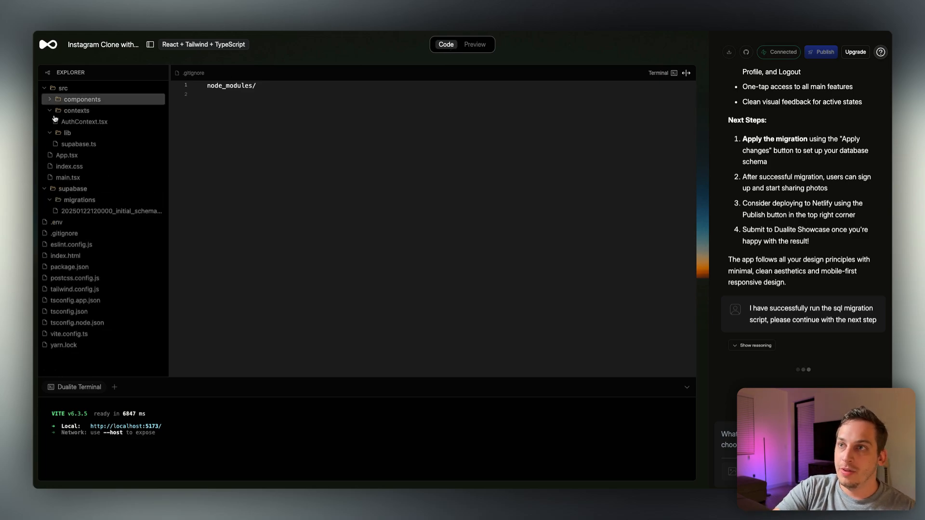
pyautogui.click(46, 87)
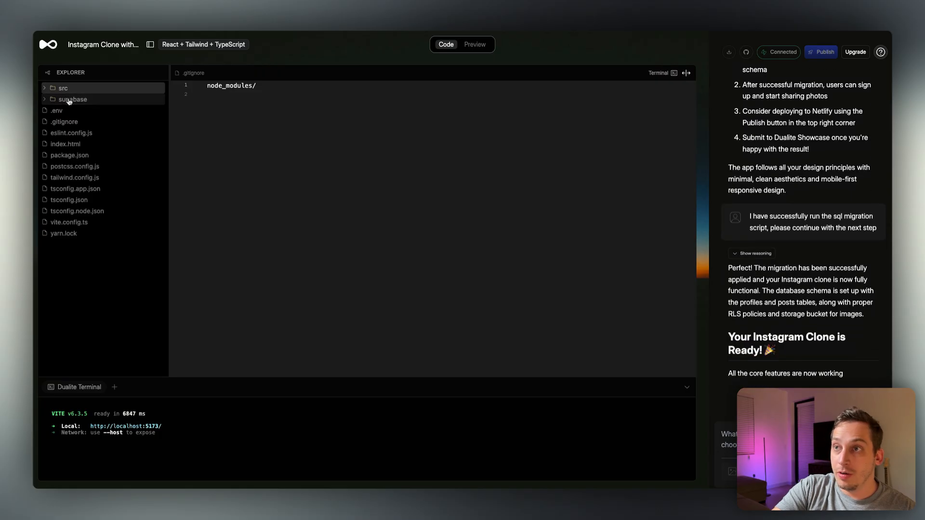
pyautogui.click(72, 99)
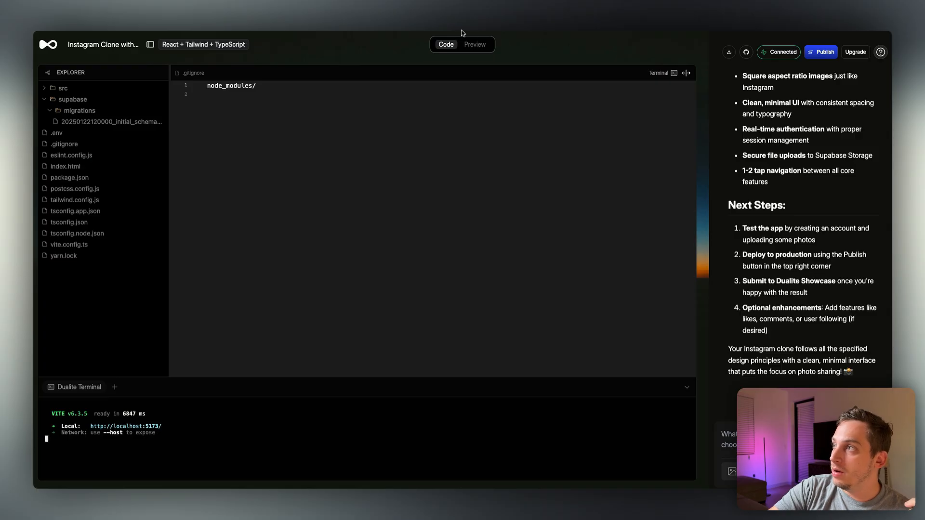
# Step: Show the running app preview and switch to its create-account form
pyautogui.click(475, 44)
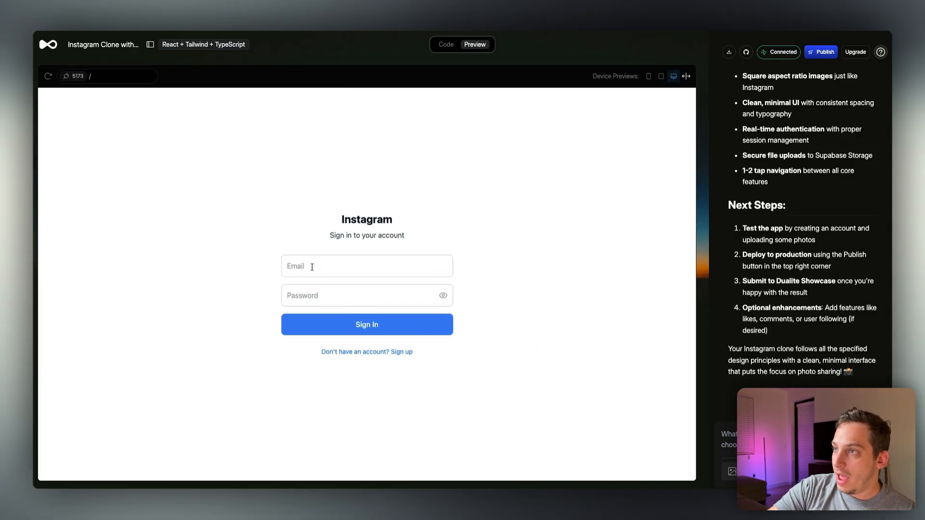
pyautogui.doubleClick(366, 219)
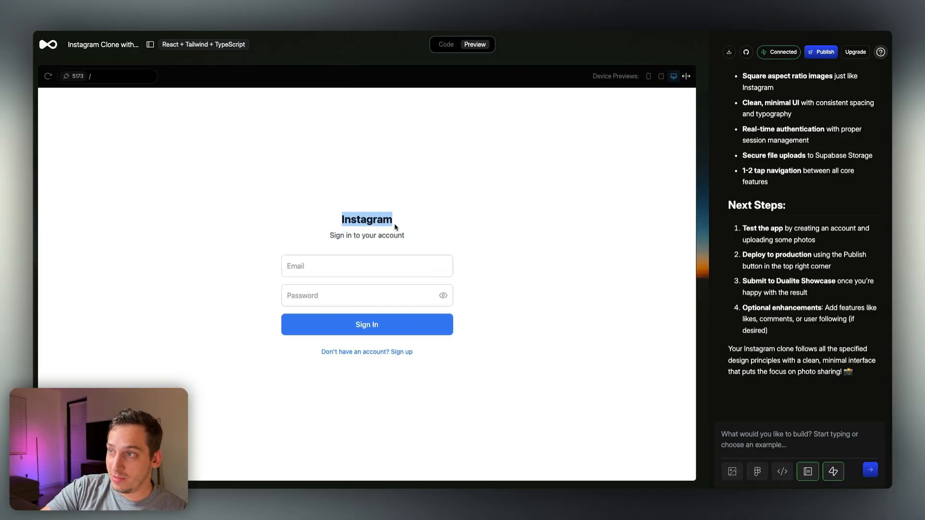
pyautogui.click(366, 352)
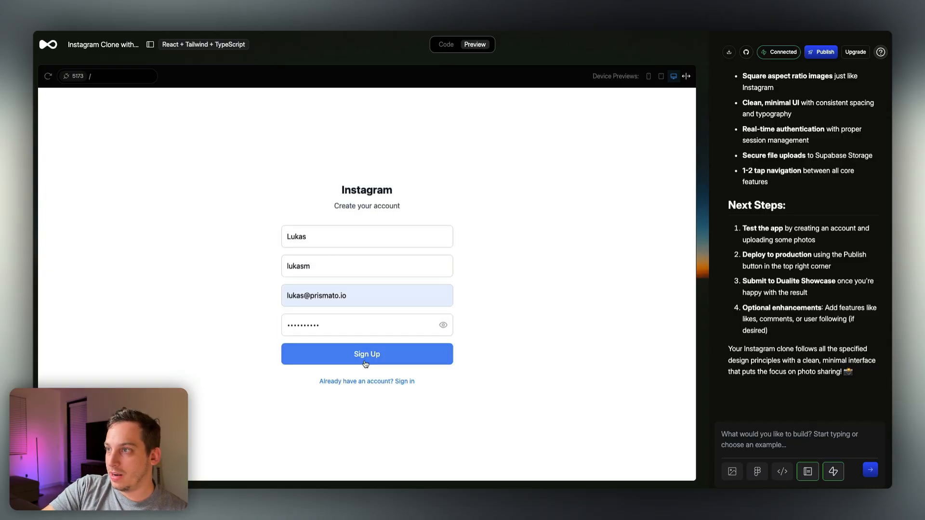
# Step: Submit the new account sign-up so Supabase sends its confirmation email
pyautogui.click(366, 354)
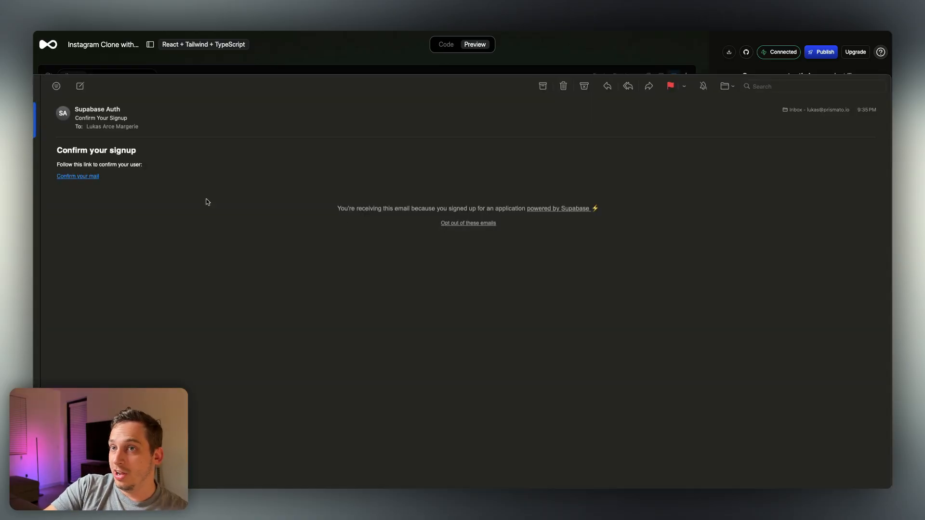
pyautogui.moveTo(56, 210)
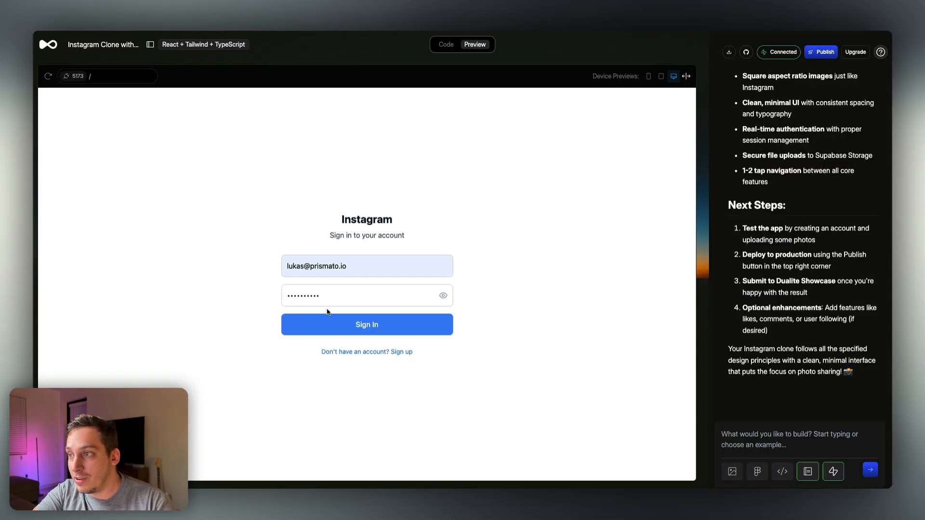
# Step: Sign in with the new account and browse the empty feed, profile and Create Post screens
pyautogui.click(366, 324)
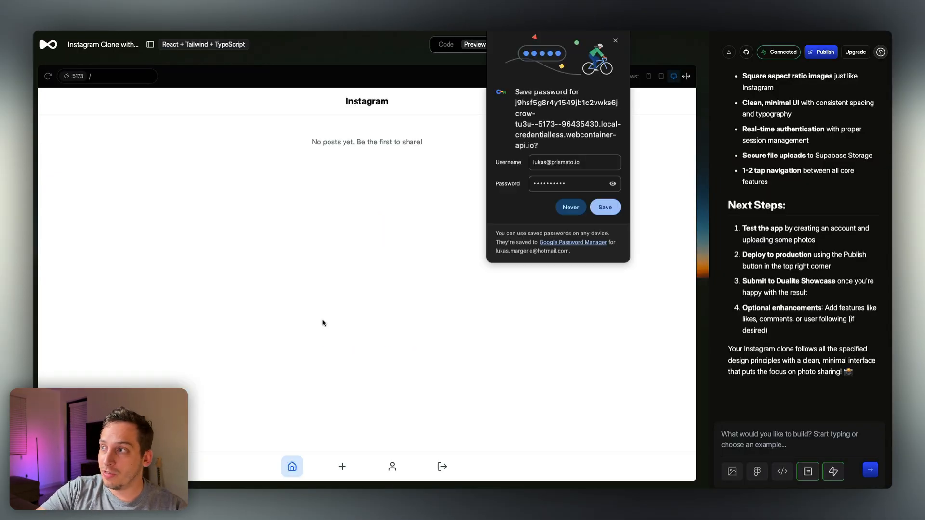
pyautogui.moveTo(610, 46)
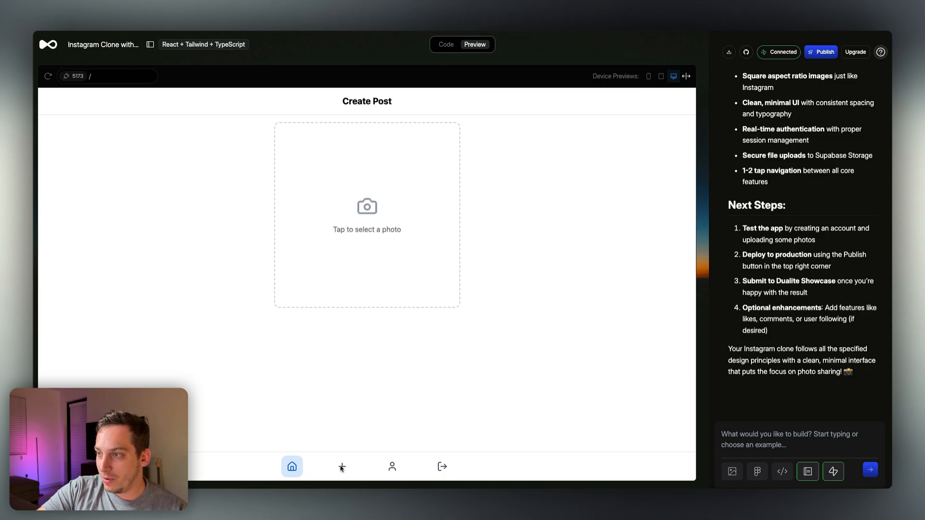
pyautogui.click(342, 466)
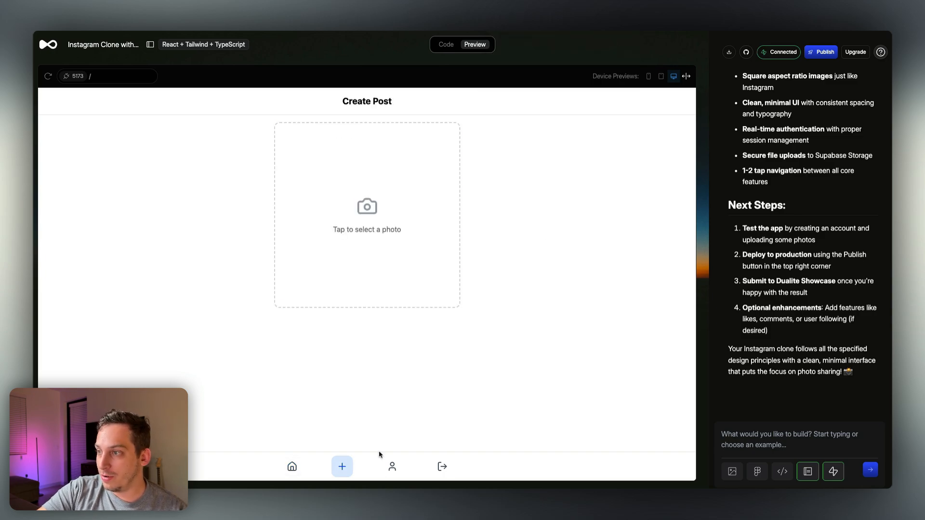
pyautogui.click(391, 466)
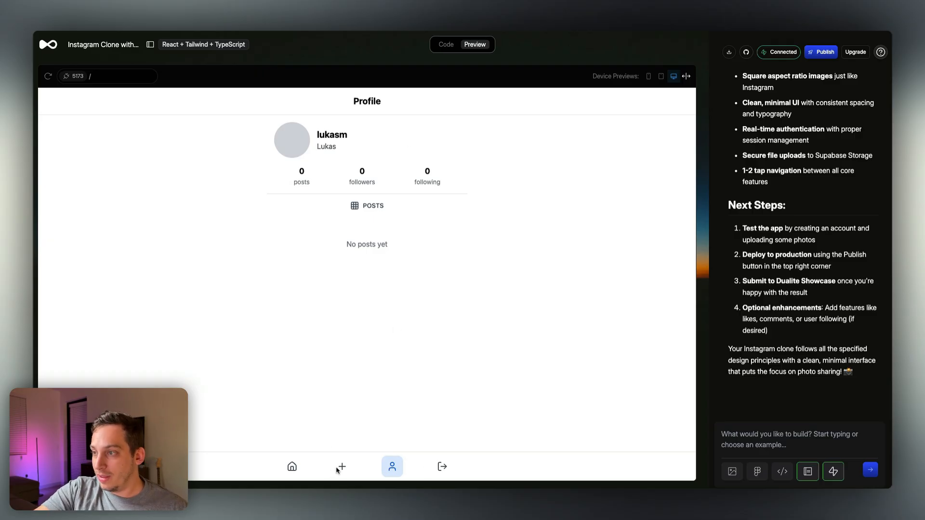
pyautogui.click(342, 467)
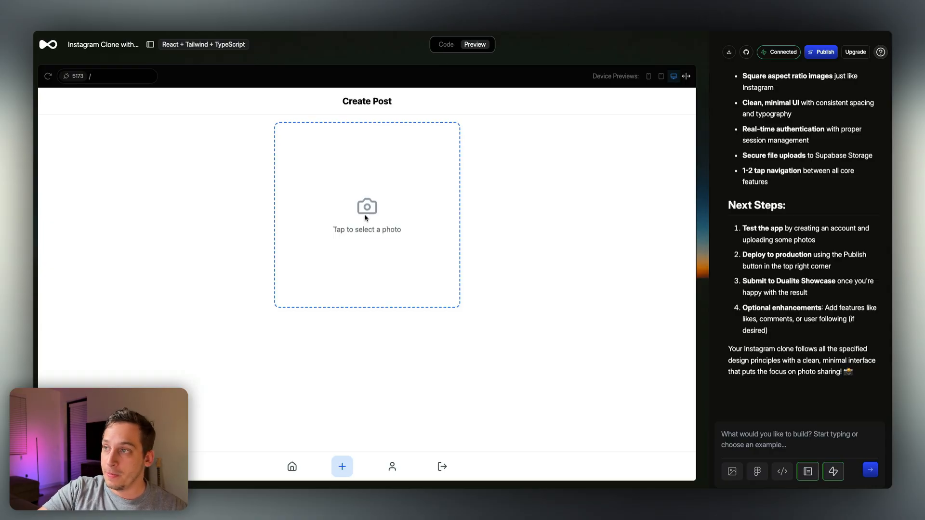
pyautogui.moveTo(362, 222)
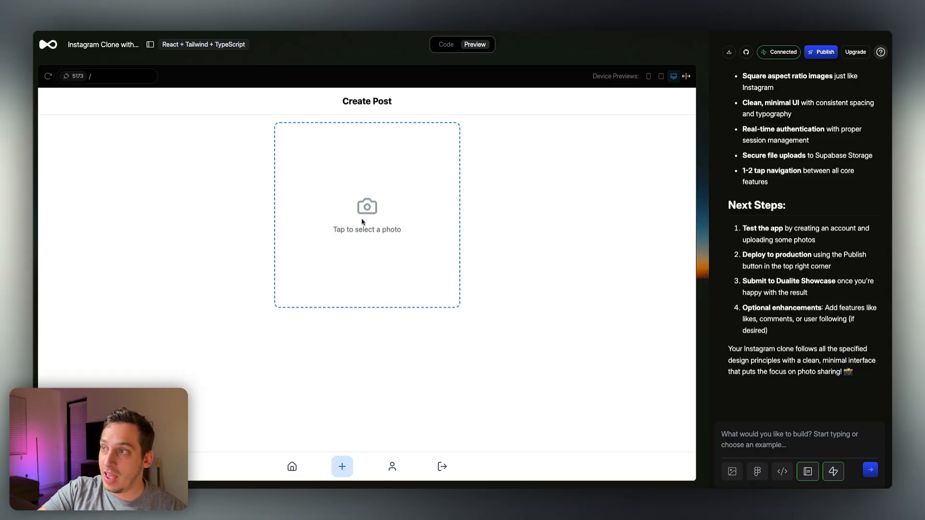
# Step: Pick a photo, caption it "we youtubin!!" and share the post
pyautogui.click(366, 215)
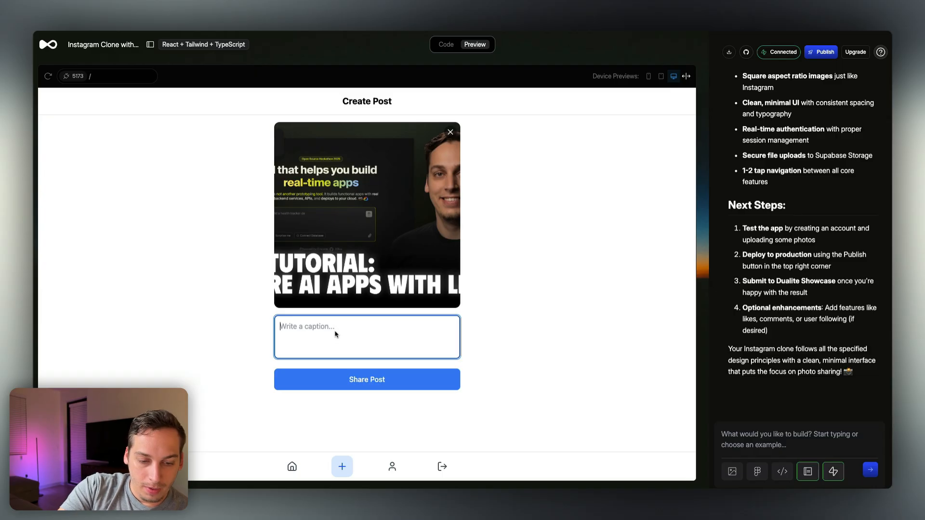
pyautogui.write('we youtu')
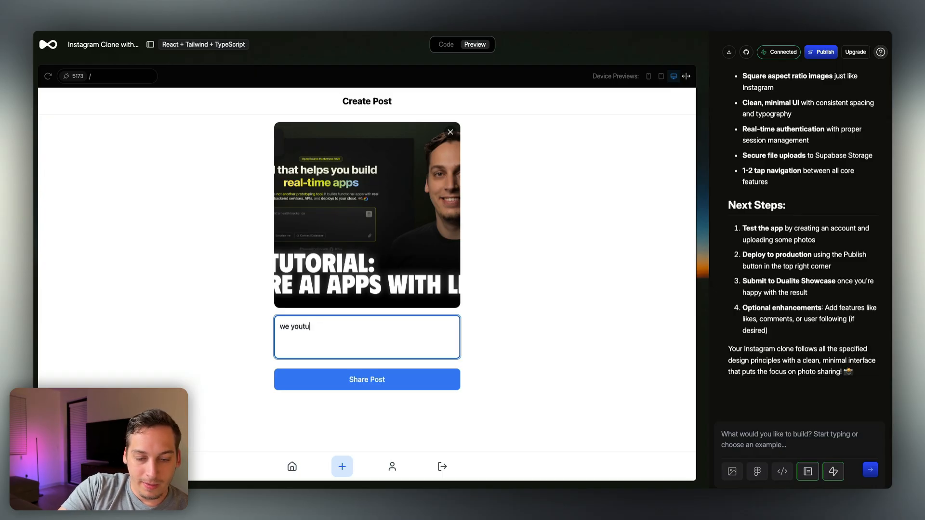
pyautogui.write('bin!!')
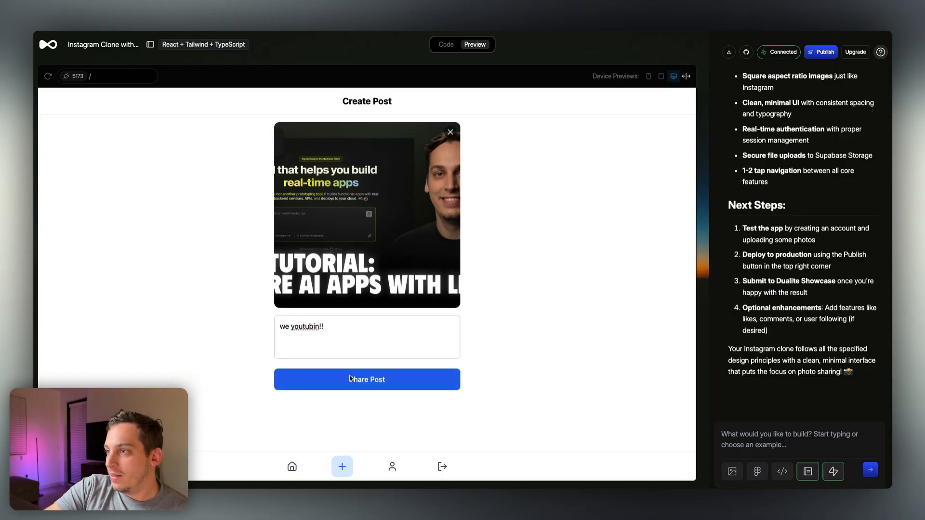
pyautogui.click(366, 379)
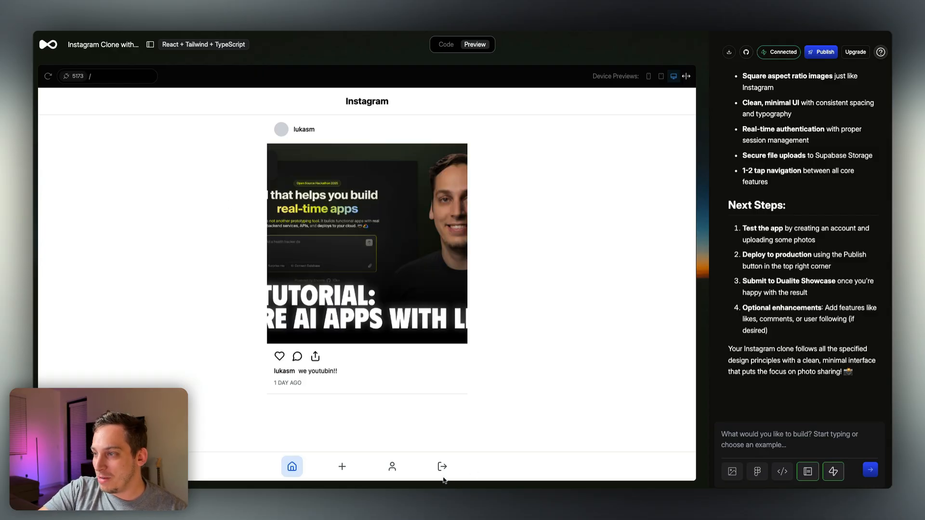
# Step: Confirm the new post appears on the profile and in the home feed
pyautogui.click(392, 466)
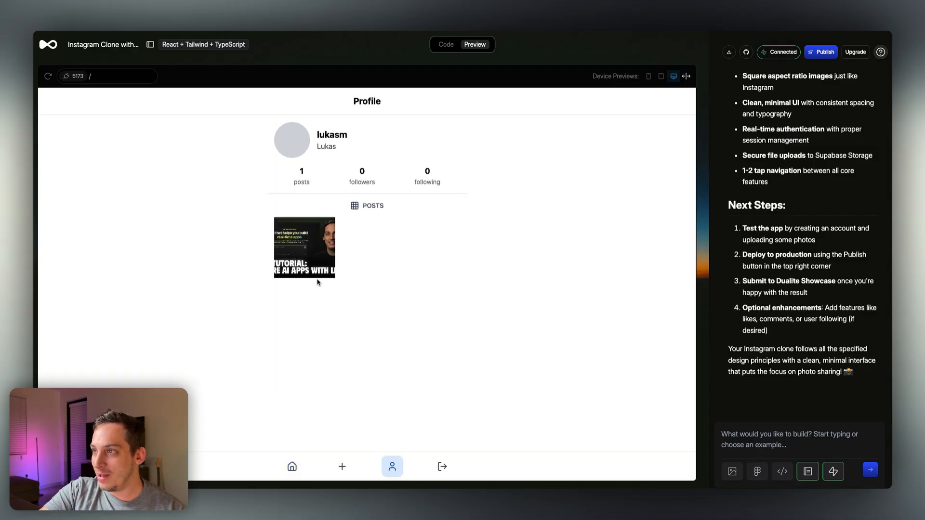
pyautogui.moveTo(286, 251)
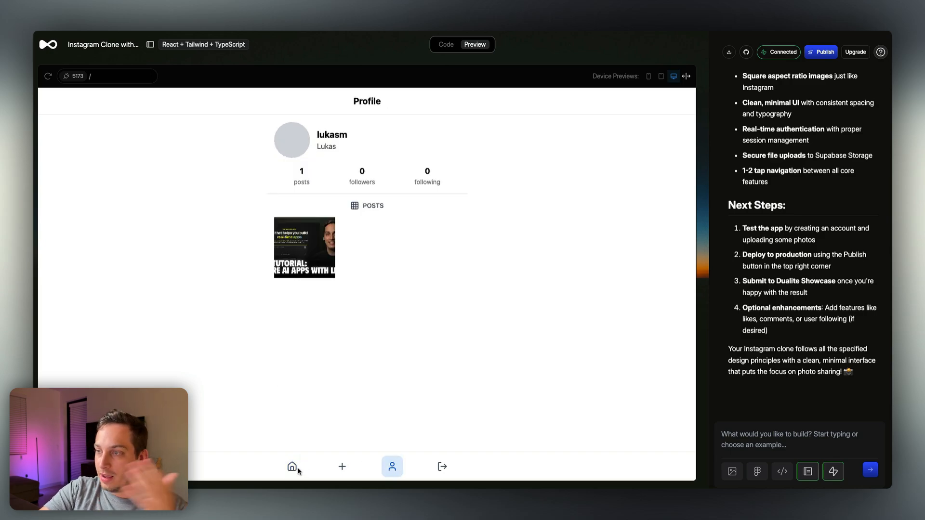
pyautogui.click(292, 466)
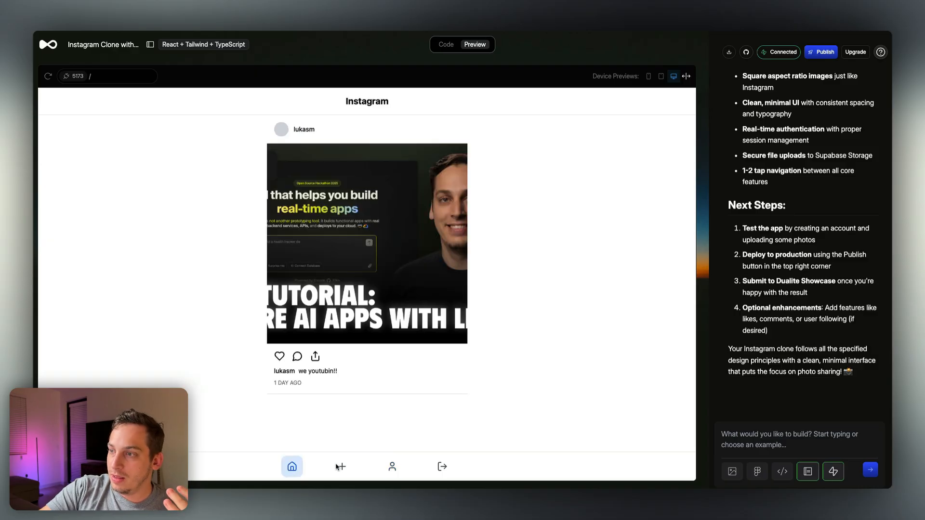
pyautogui.click(278, 357)
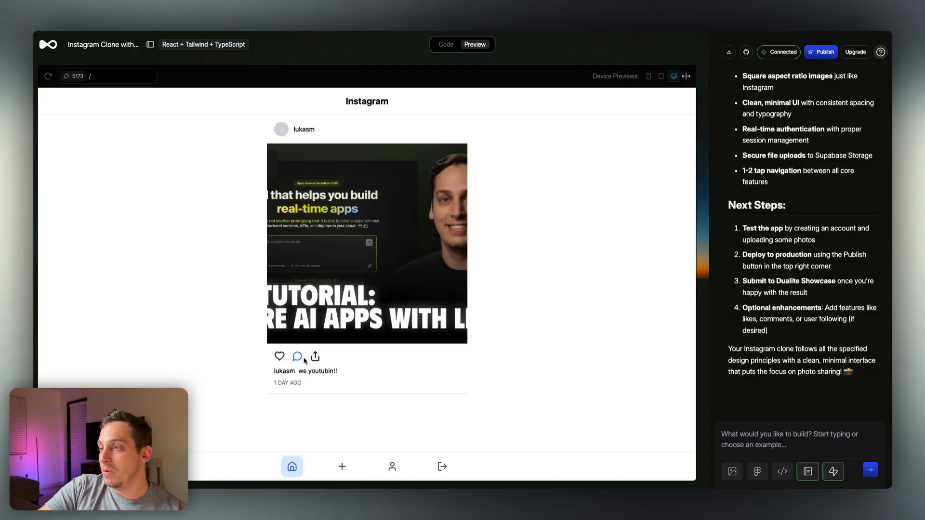
pyautogui.moveTo(395, 472)
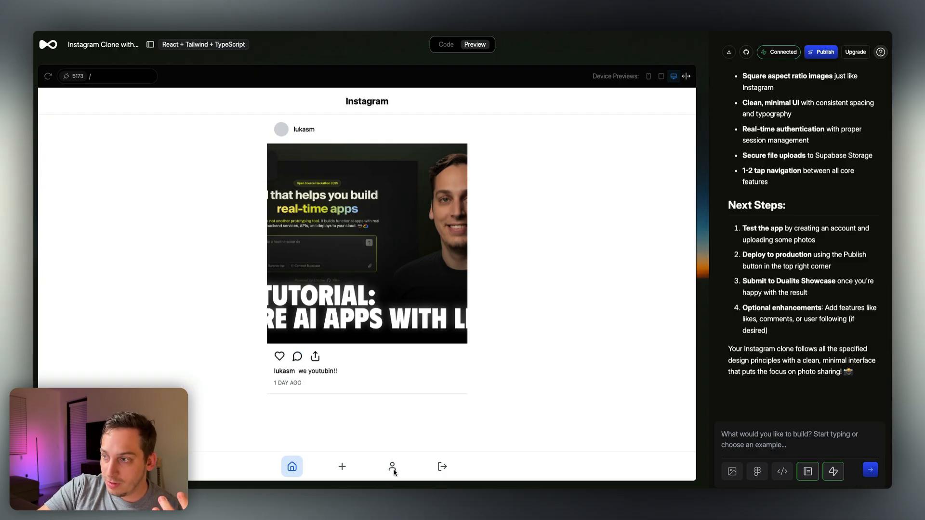
pyautogui.click(392, 466)
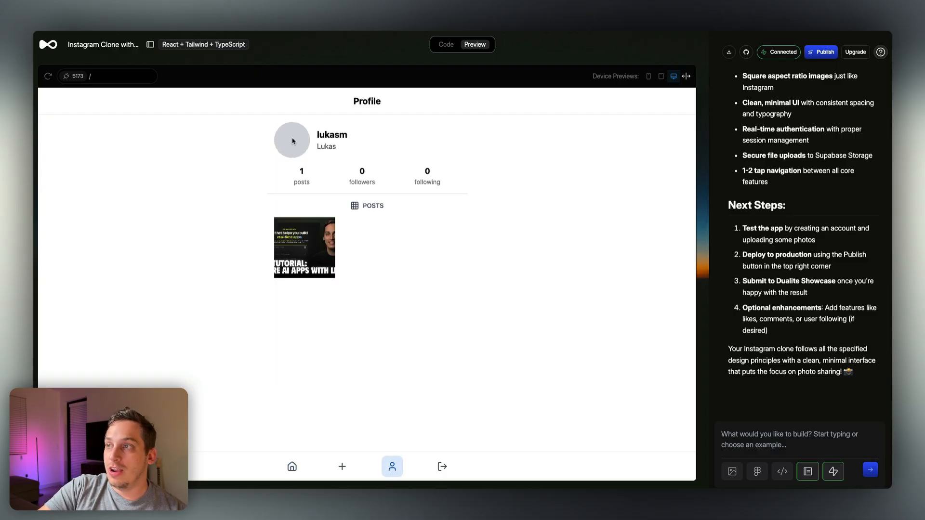
pyautogui.moveTo(299, 159)
pyautogui.write('give the user the ability to like a post')
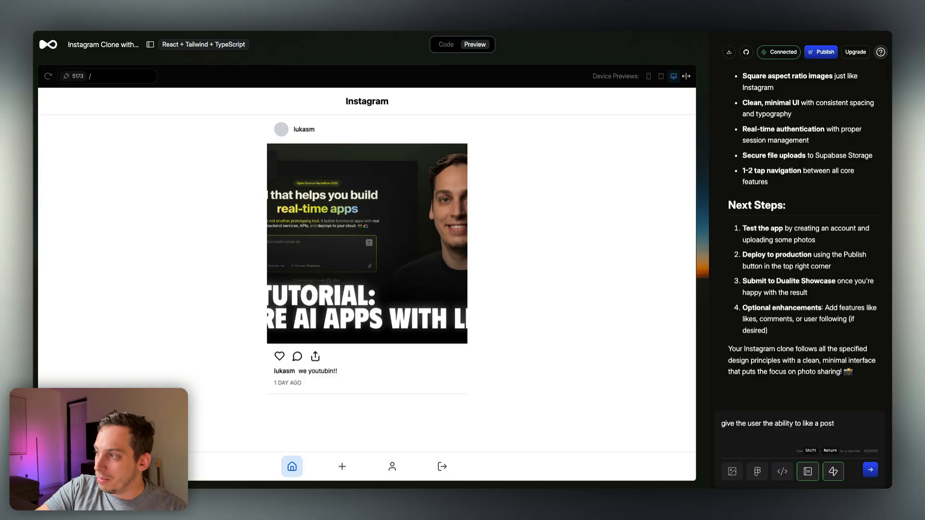
# Step: Send the post-likes request and switch the preview through phone and tablet to desktop width
pyautogui.click(870, 470)
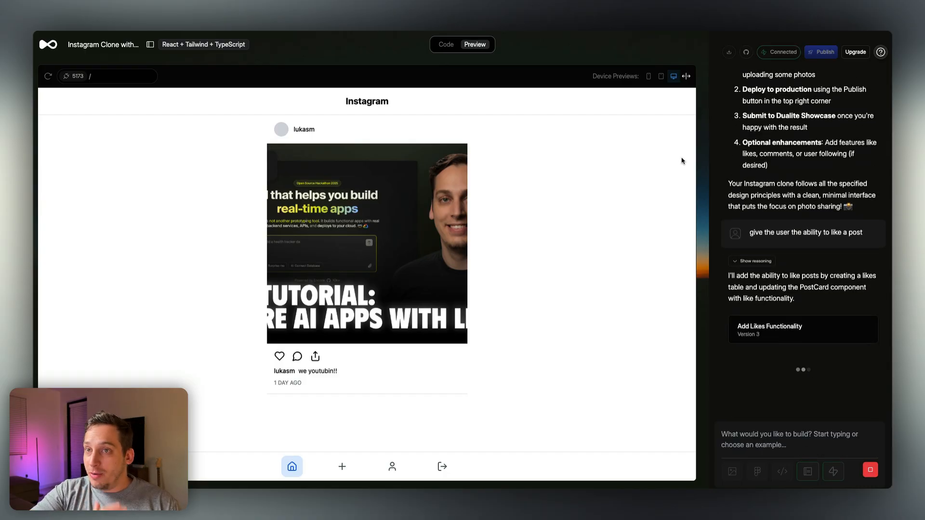
pyautogui.click(648, 76)
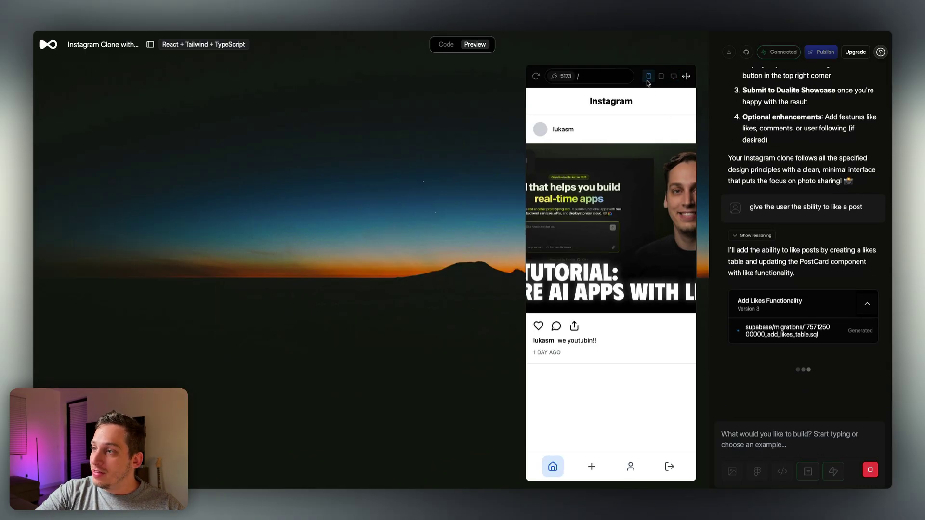
pyautogui.click(660, 76)
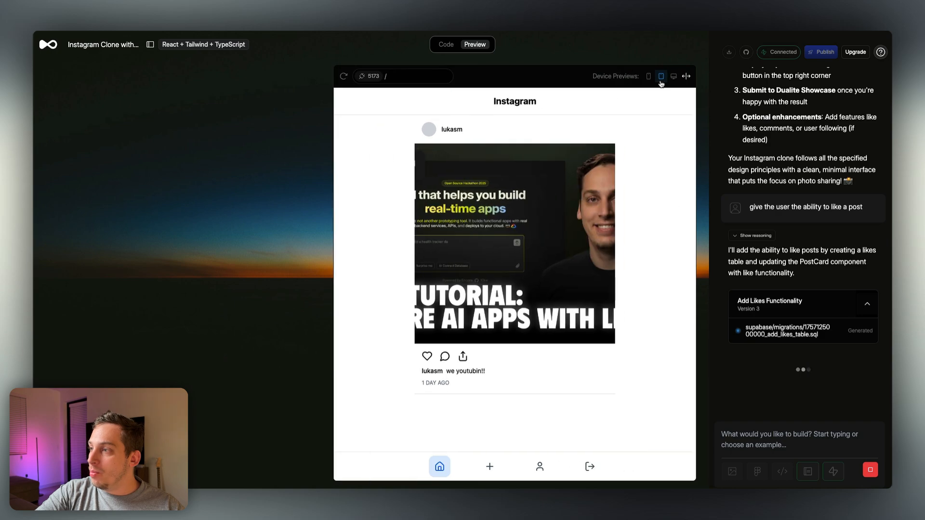
pyautogui.click(648, 76)
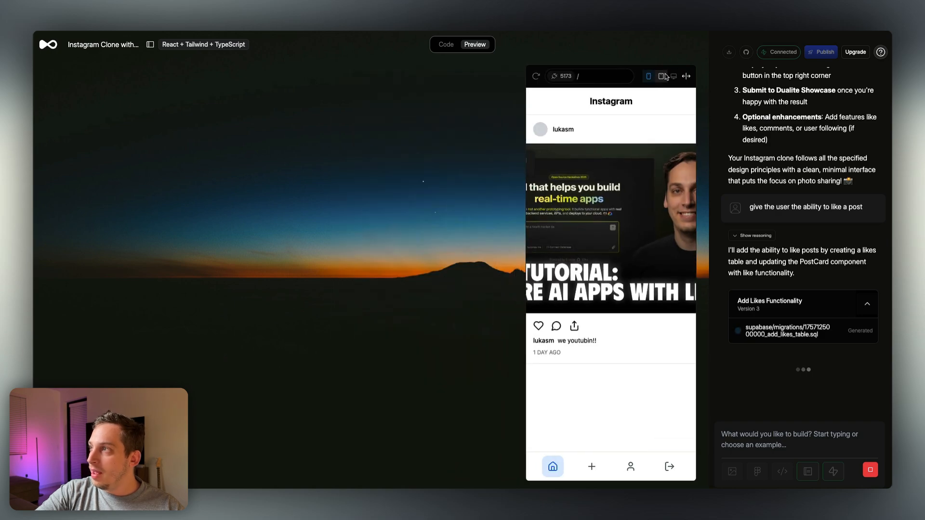
pyautogui.click(673, 76)
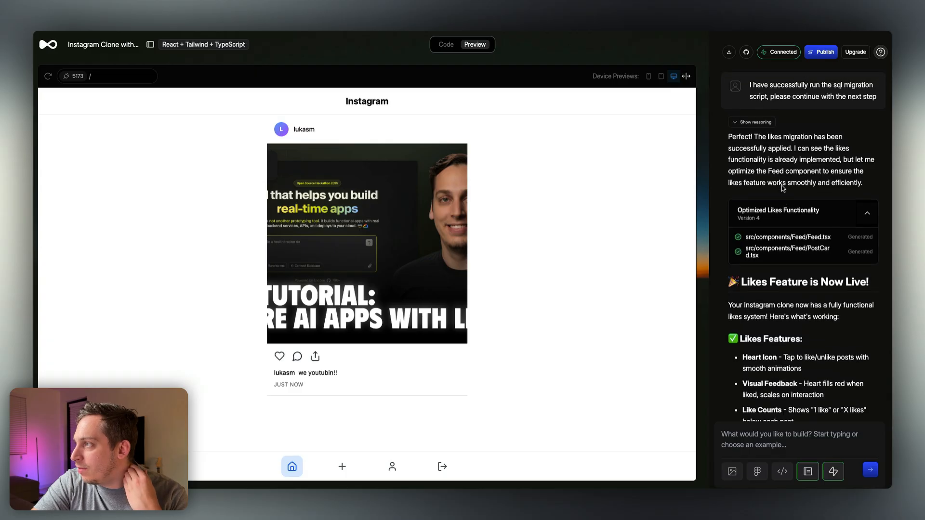
# Step: Scroll the chat to read the assistant's reasoning for the likes feature
pyautogui.scroll(-3)
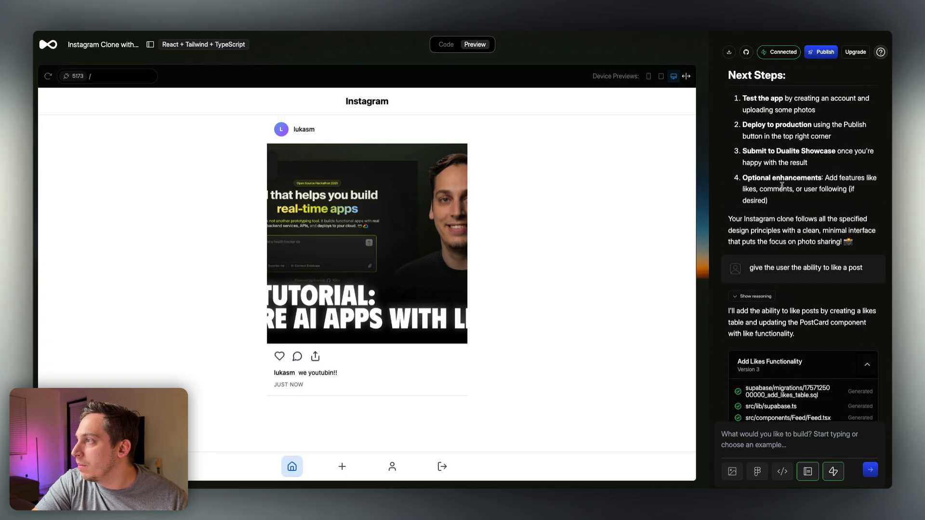
pyautogui.scroll(-3)
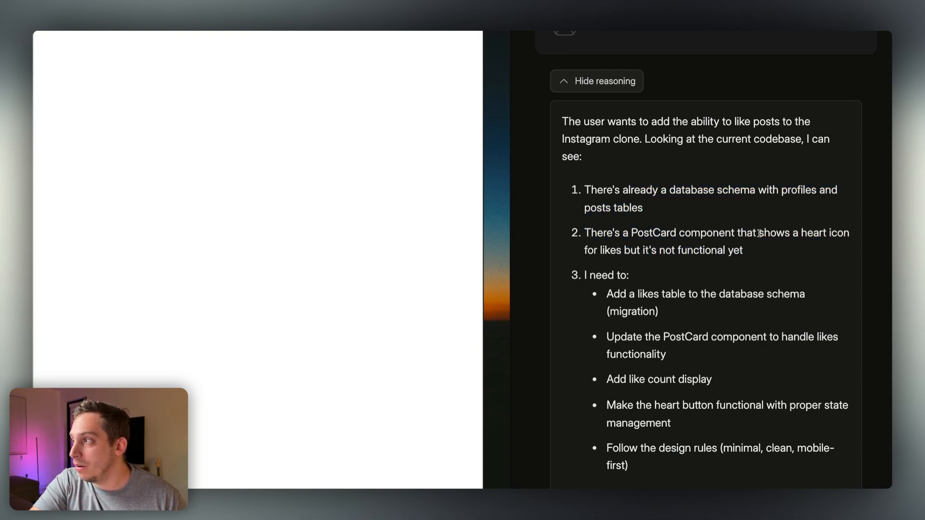
pyautogui.moveTo(768, 255)
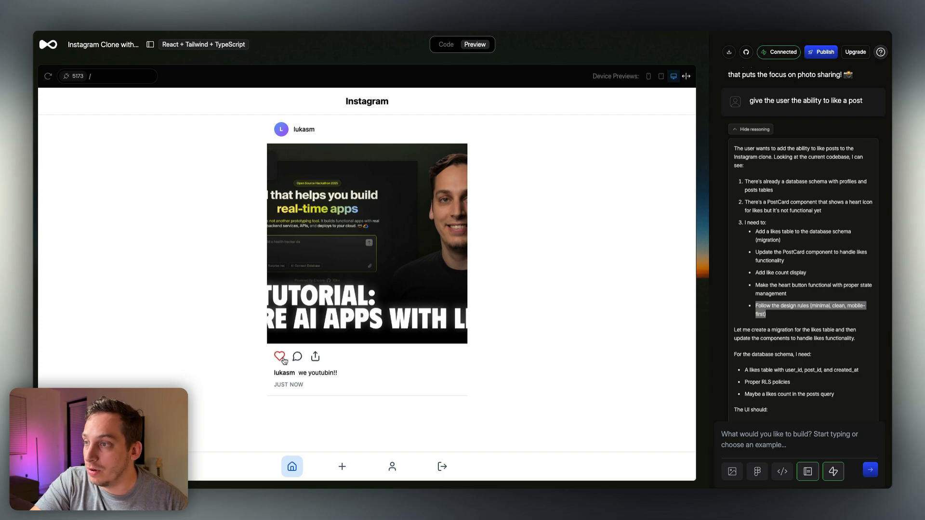
# Step: Toggle the heart on the lukasm post, leaving it liked with 1 like
pyautogui.click(279, 356)
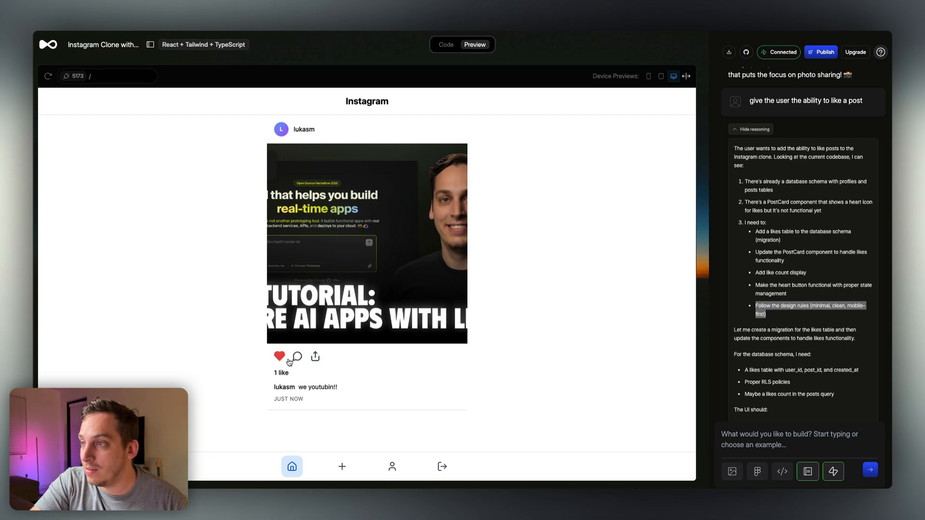
pyautogui.moveTo(289, 356)
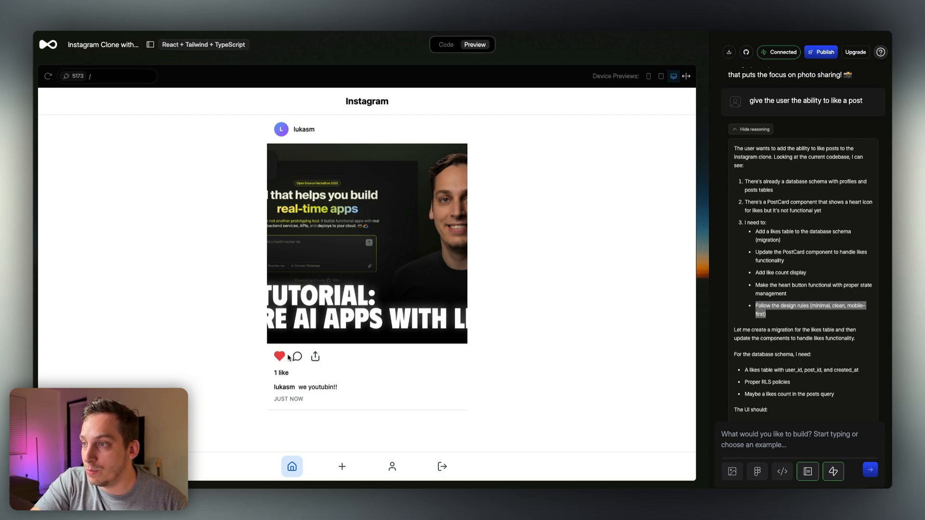
pyautogui.click(278, 356)
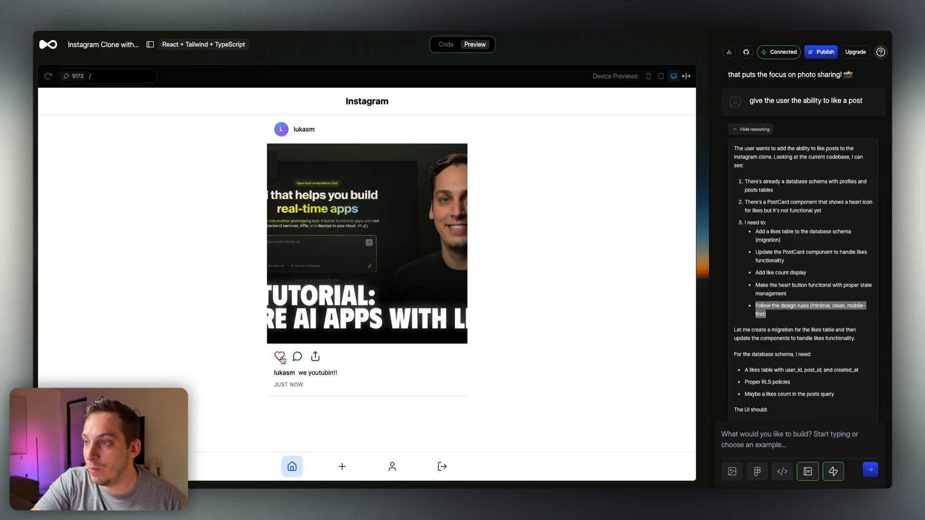
pyautogui.click(279, 357)
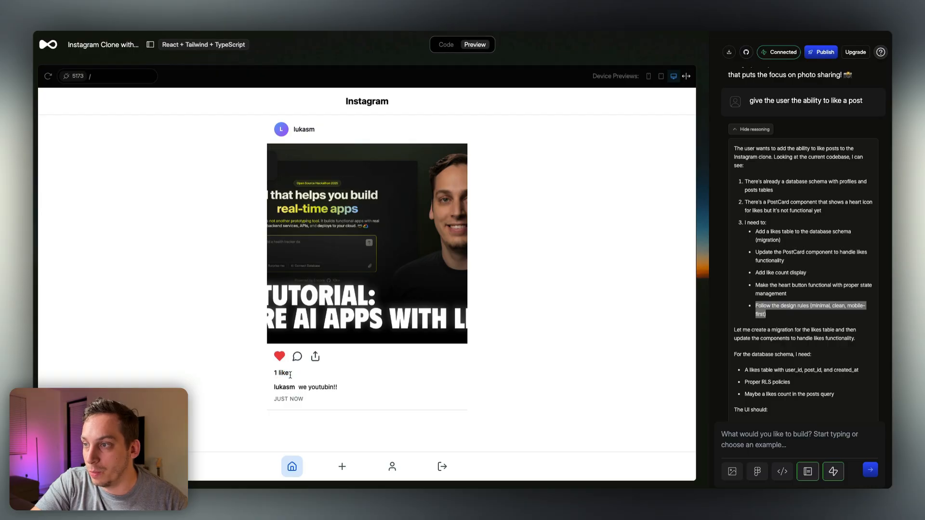
pyautogui.scroll(-3)
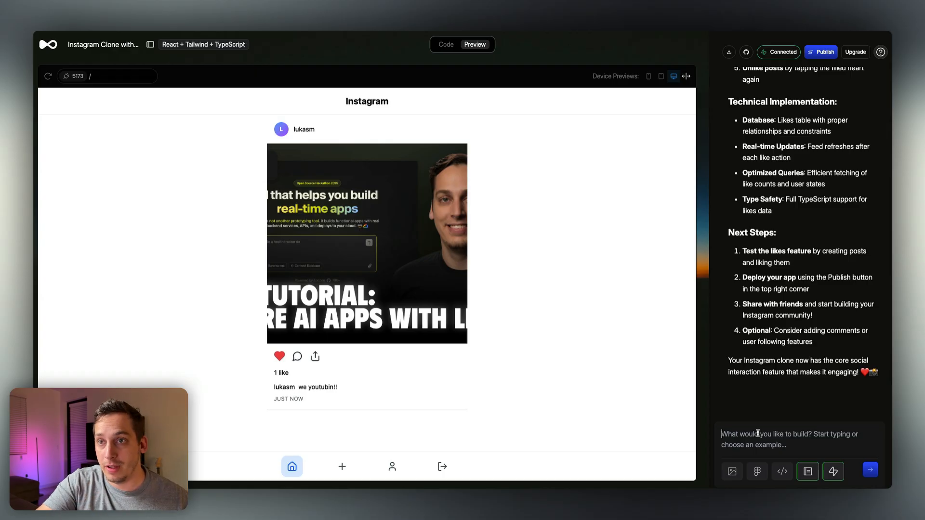
# Step: Report the bucket-not-found upload bug to the assistant and recheck the profile page
pyautogui.click(391, 466)
pyautogui.write('when i try to upload an image, there is an error that says "bucket not found"')
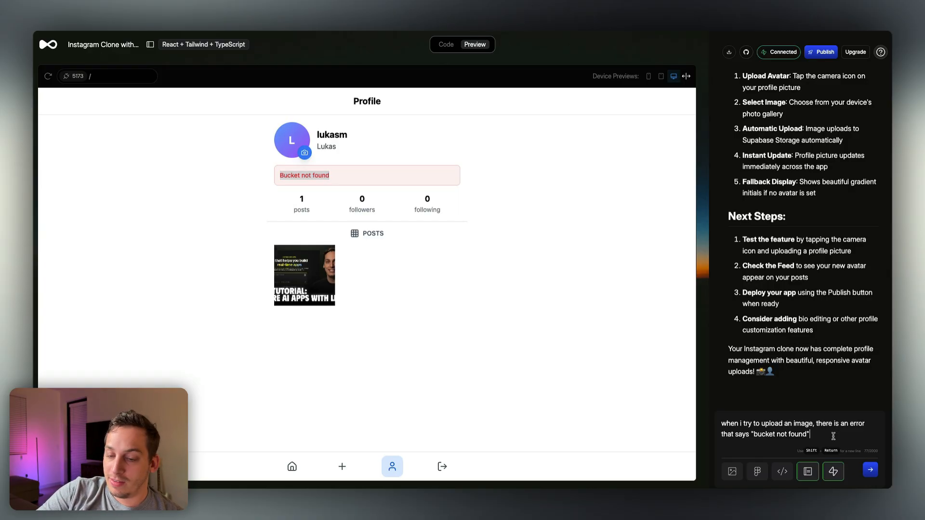
pyautogui.click(869, 470)
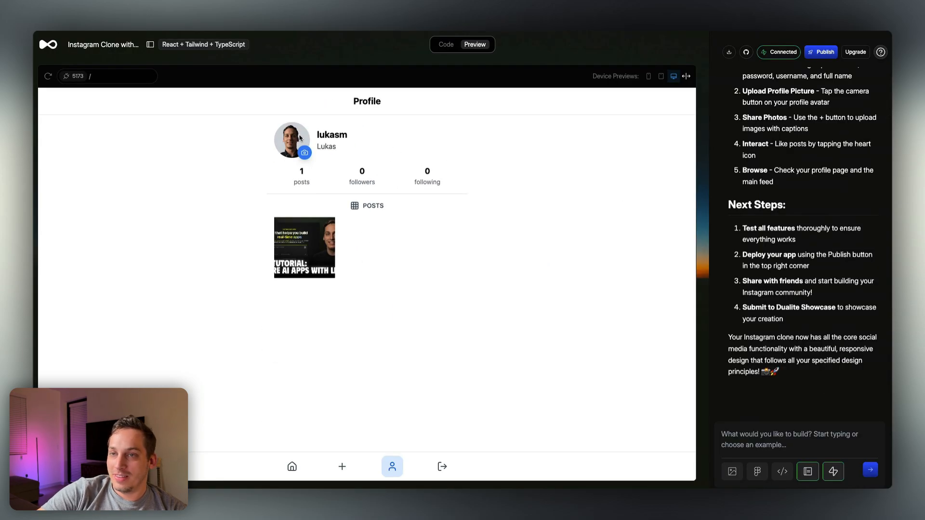
pyautogui.moveTo(274, 473)
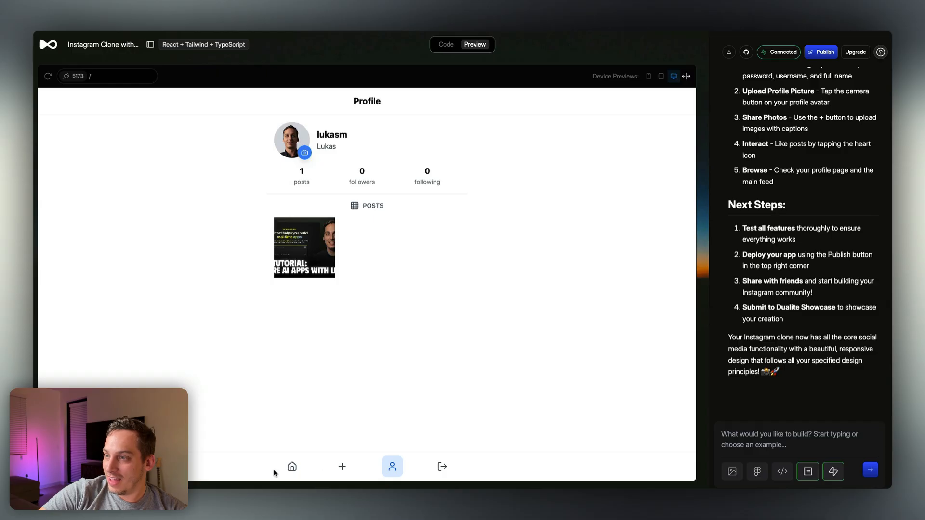
pyautogui.click(290, 466)
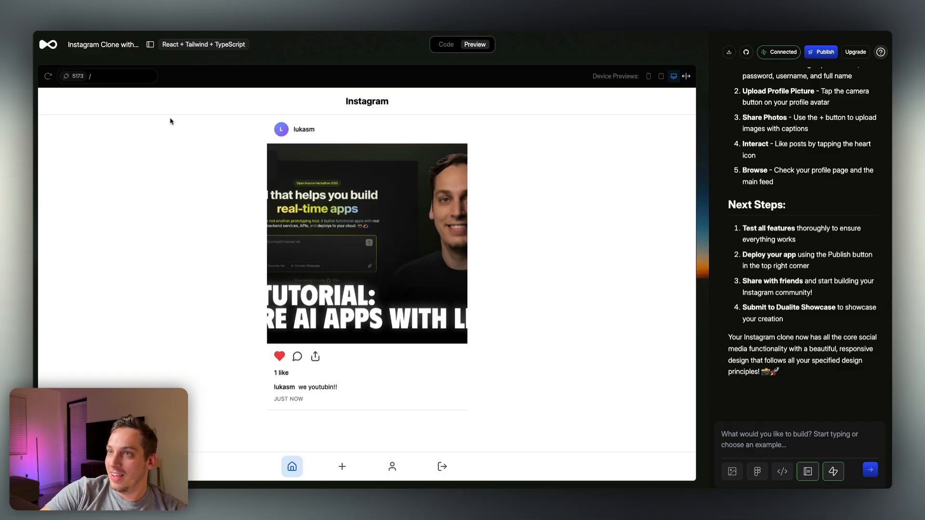
pyautogui.click(391, 466)
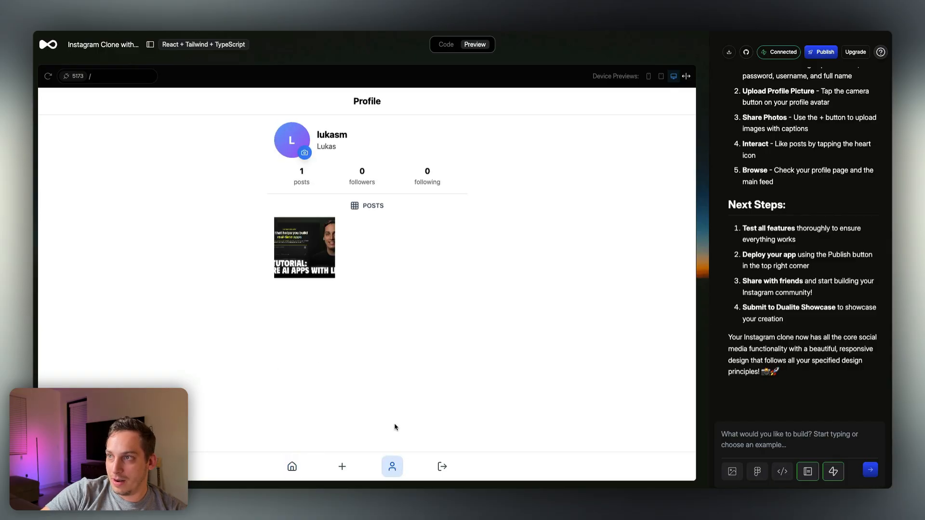
pyautogui.moveTo(314, 158)
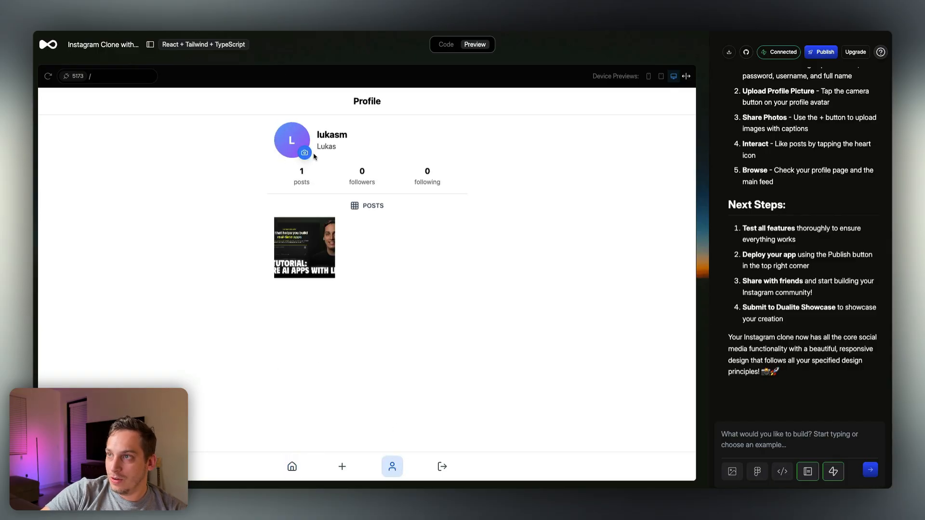
pyautogui.moveTo(220, 188)
pyautogui.write('once the user upload the image, there should be a "save" confirmation button to actually save and store the profile image')
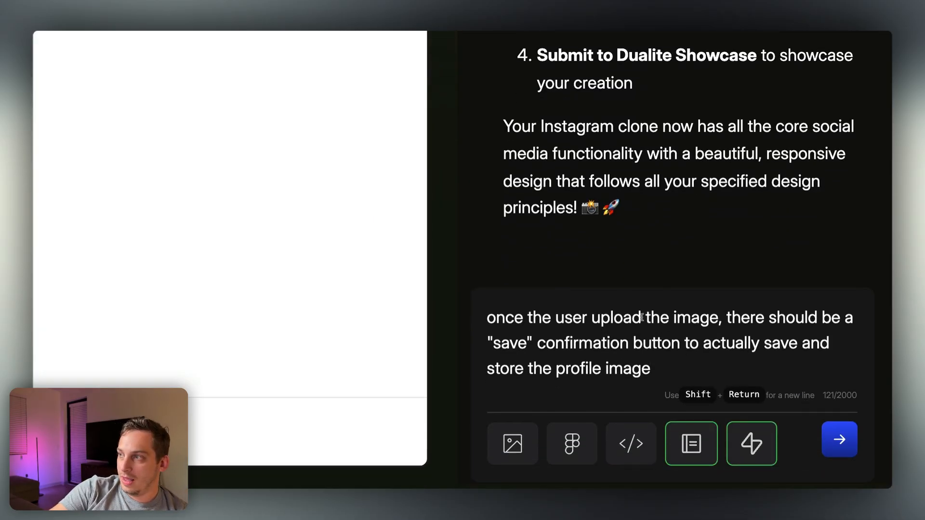
# Step: Request a save confirmation button for profile picture uploads
pyautogui.write('s')
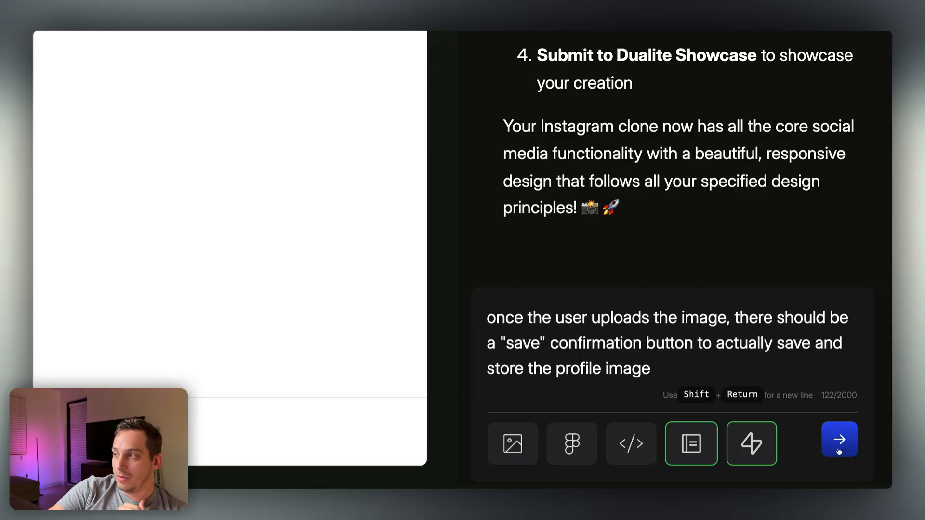
pyautogui.click(839, 440)
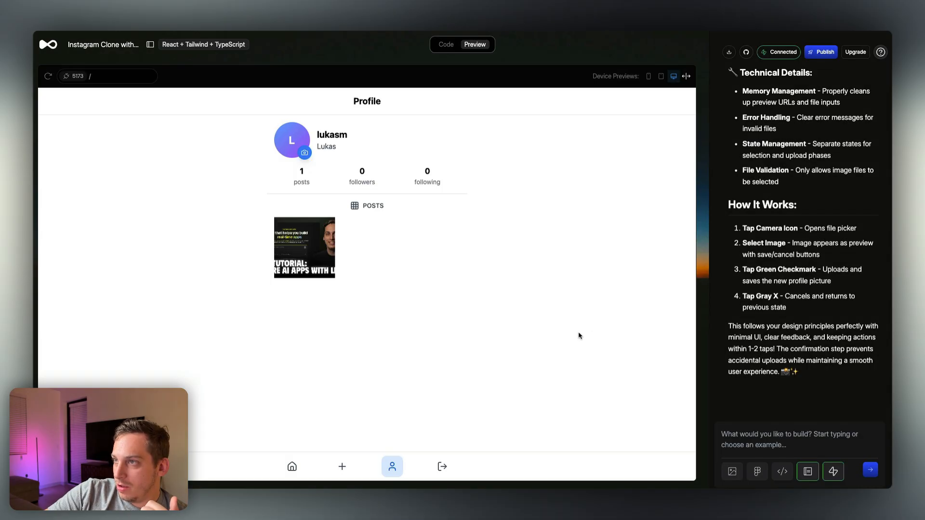
# Step: Choose a new profile picture and confirm saving it as the avatar
pyautogui.click(304, 152)
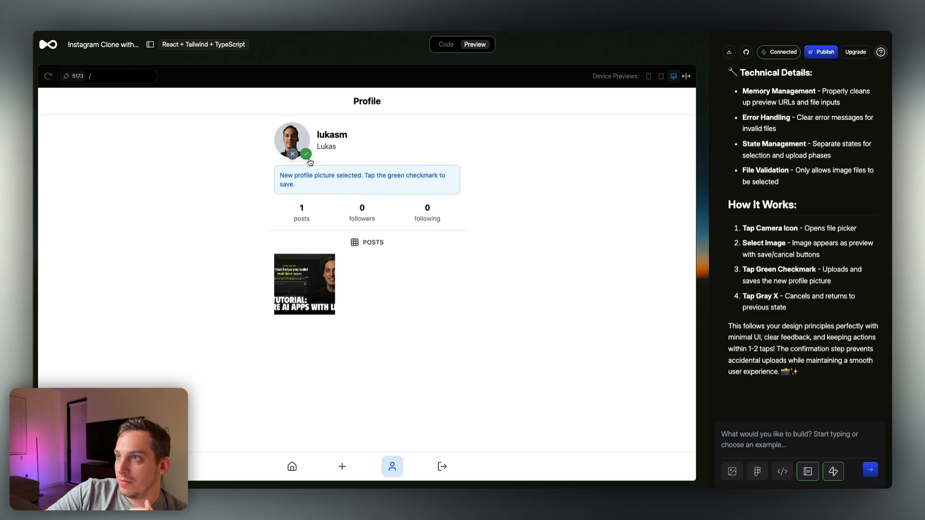
pyautogui.click(305, 154)
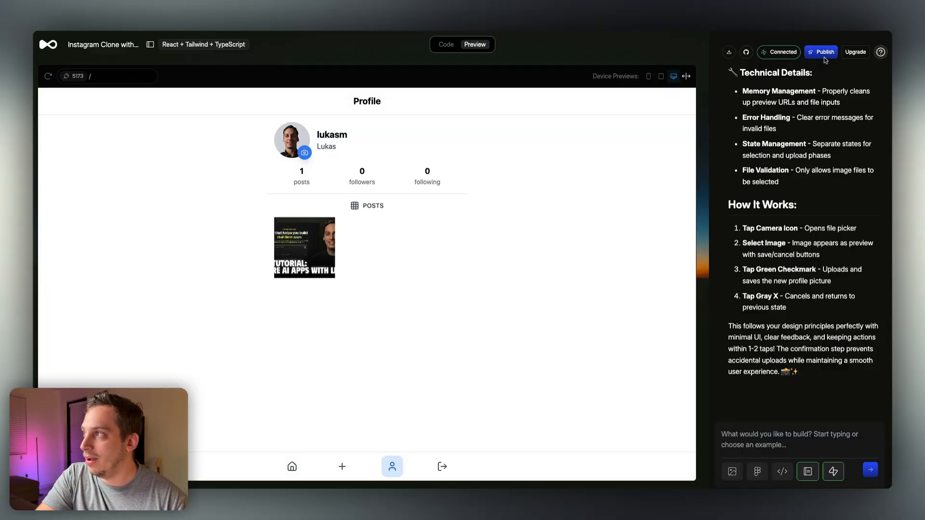
# Step: Connect publishing to Netlify via Google sign-in and authorize Dualite's access
pyautogui.click(821, 52)
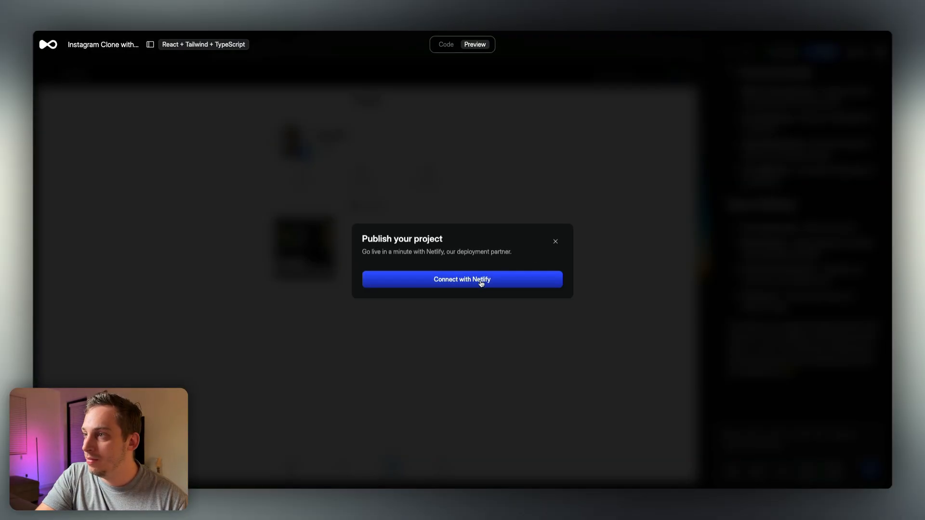
pyautogui.click(462, 279)
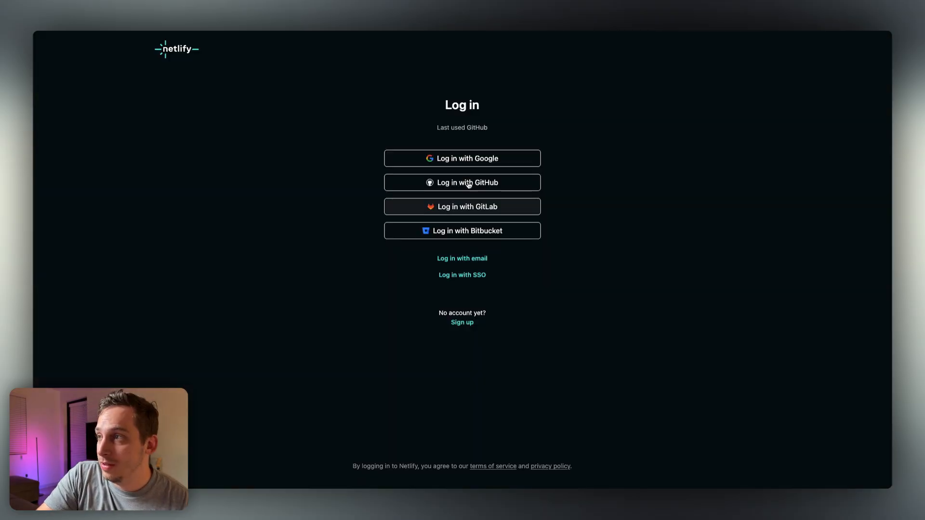
pyautogui.moveTo(443, 160)
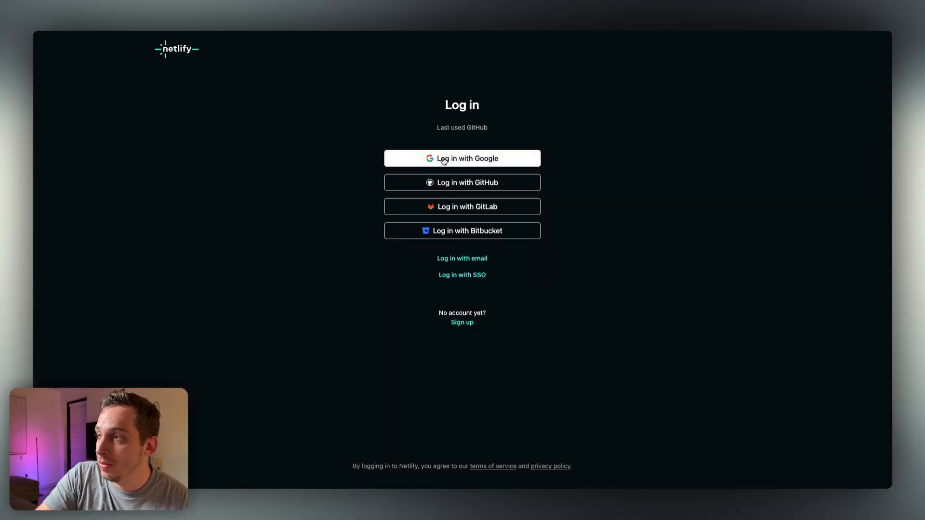
pyautogui.click(444, 158)
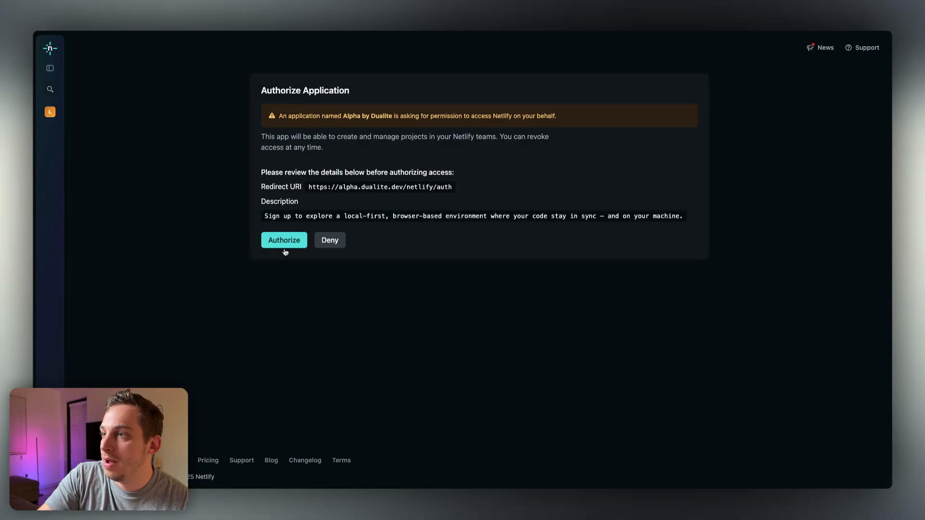
pyautogui.click(283, 240)
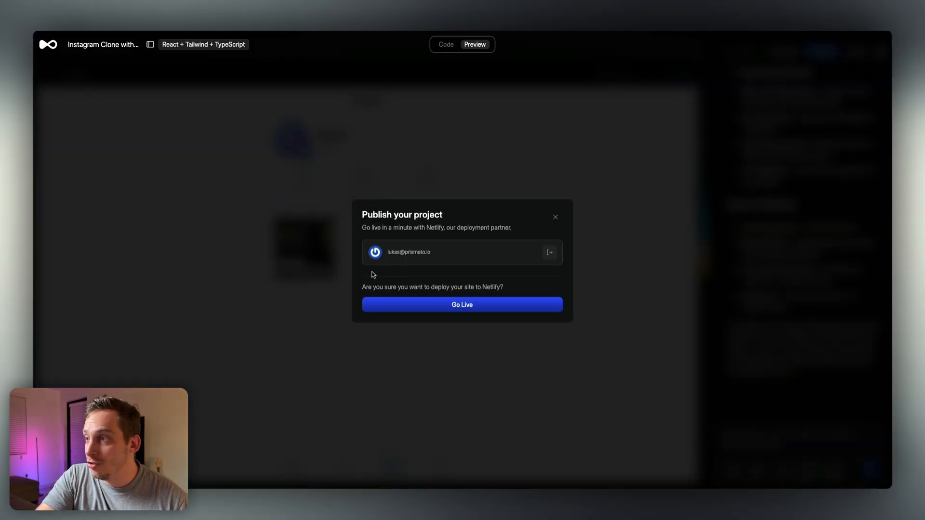
# Step: Go Live to deploy the Instagram clone to Netlify
pyautogui.click(461, 305)
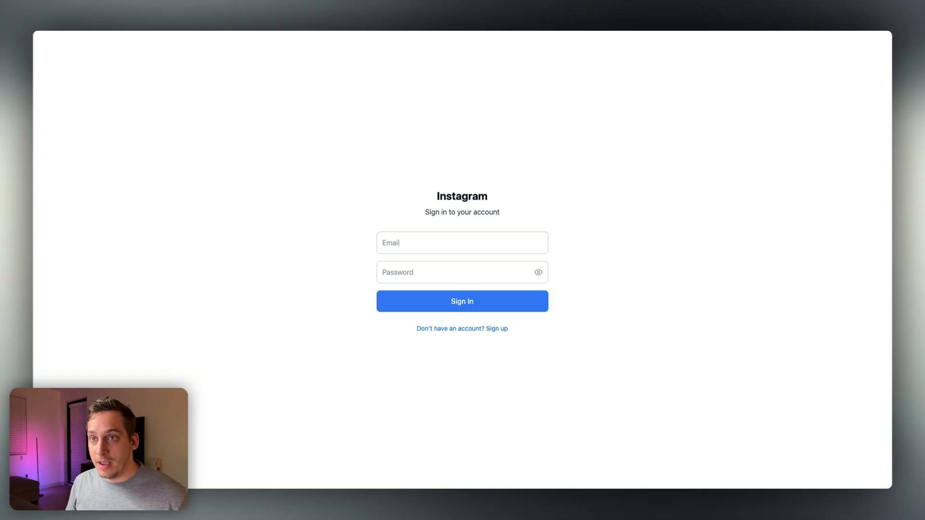
# Step: Sign in on the live site and dismiss Chrome's save-password prompt to reach the feed
pyautogui.write('••••••••••')
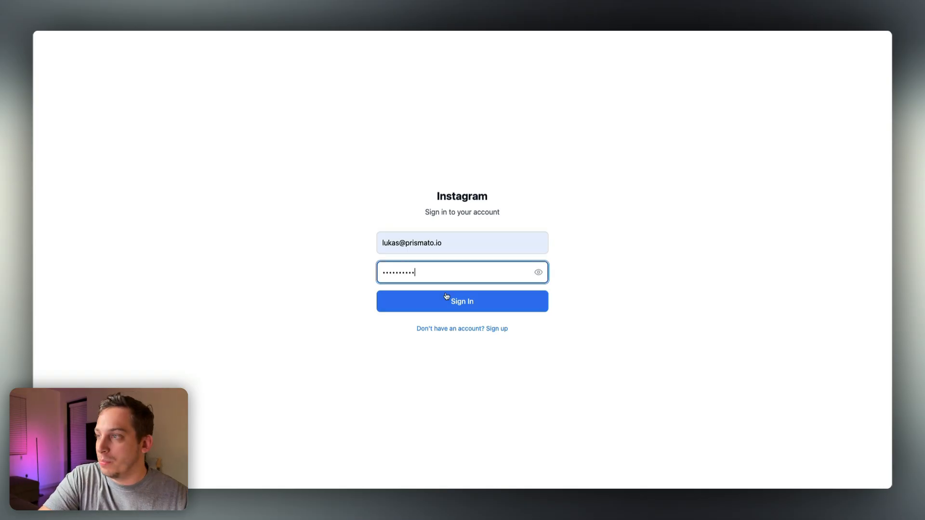
pyautogui.click(462, 300)
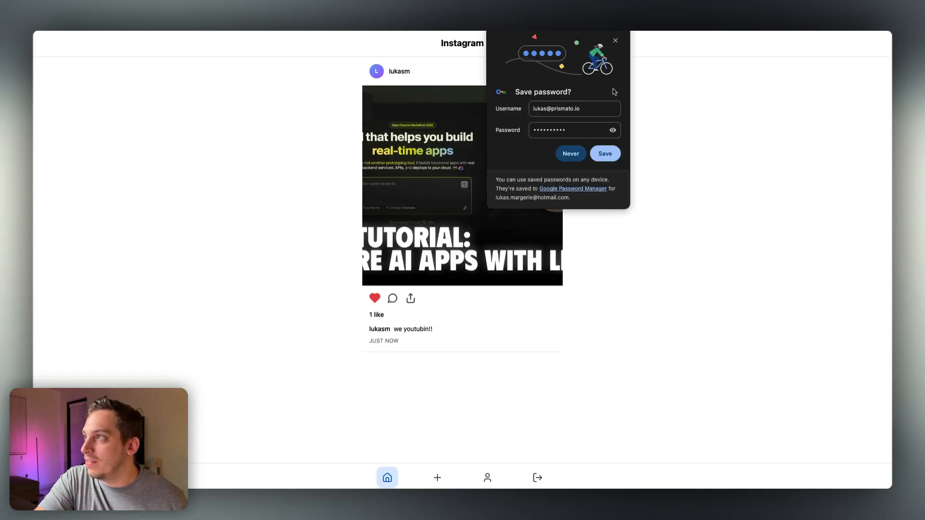
pyautogui.click(615, 41)
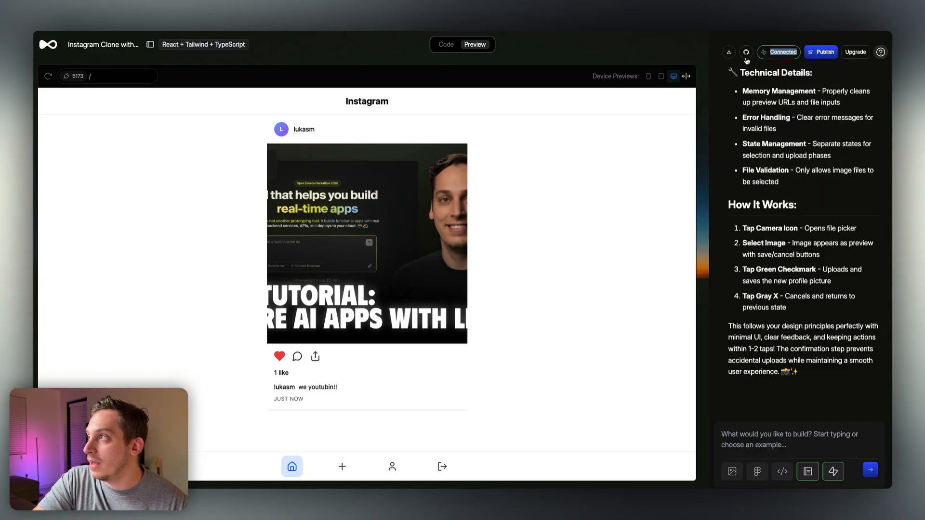
# Step: Start connecting the Dualite project to GitHub, reaching the GitHub sign-in page for authorization
pyautogui.click(747, 51)
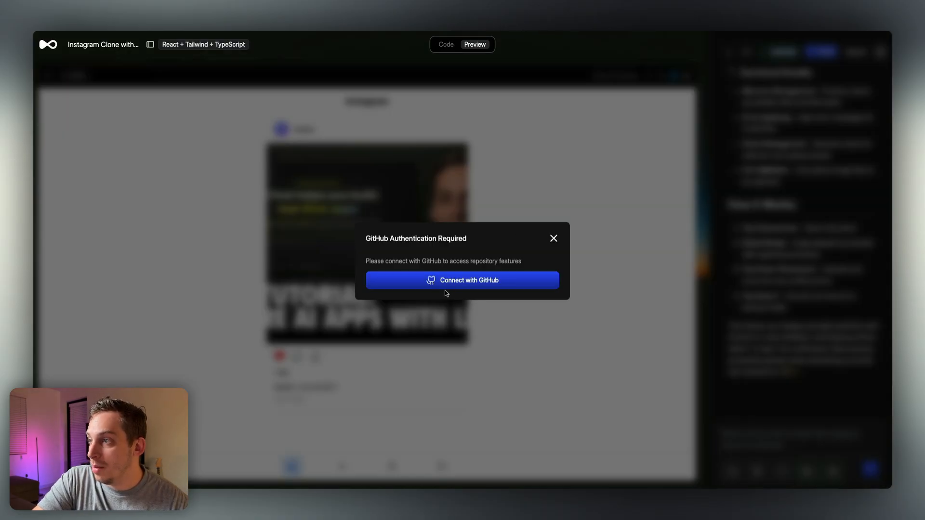
pyautogui.click(463, 279)
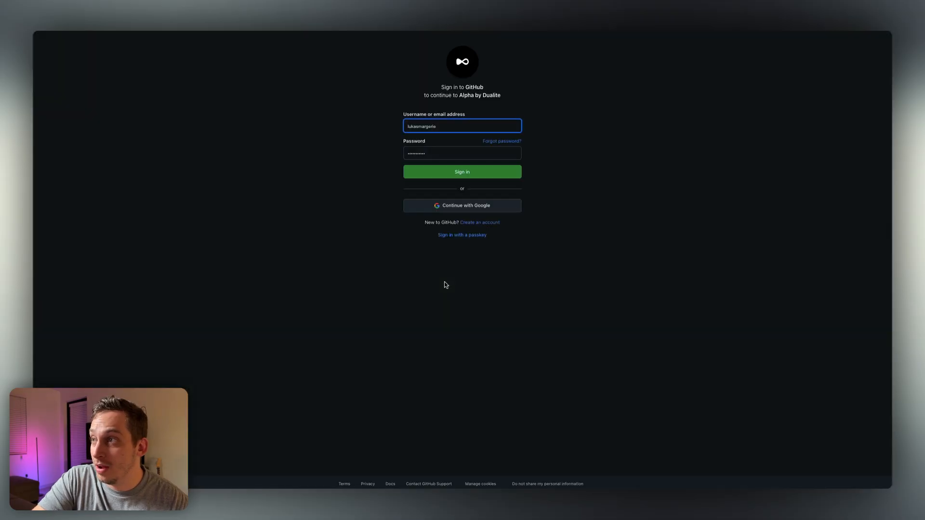